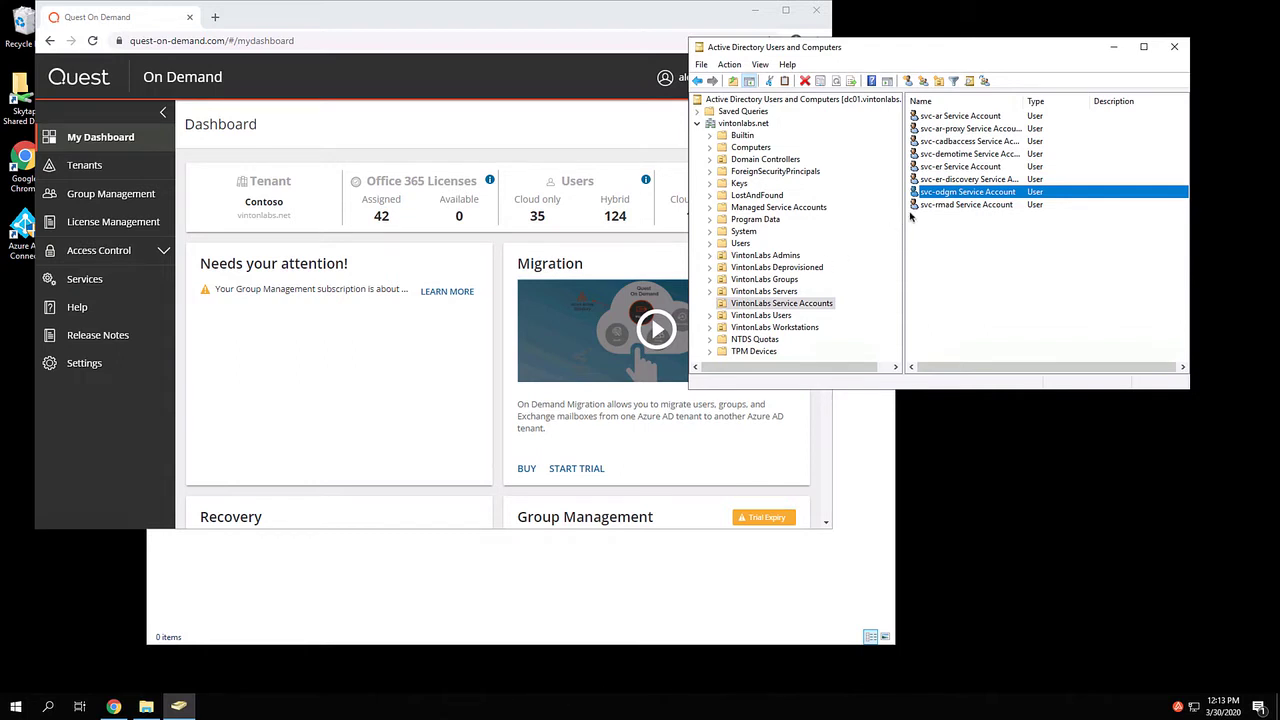
mouse_move(922, 202)
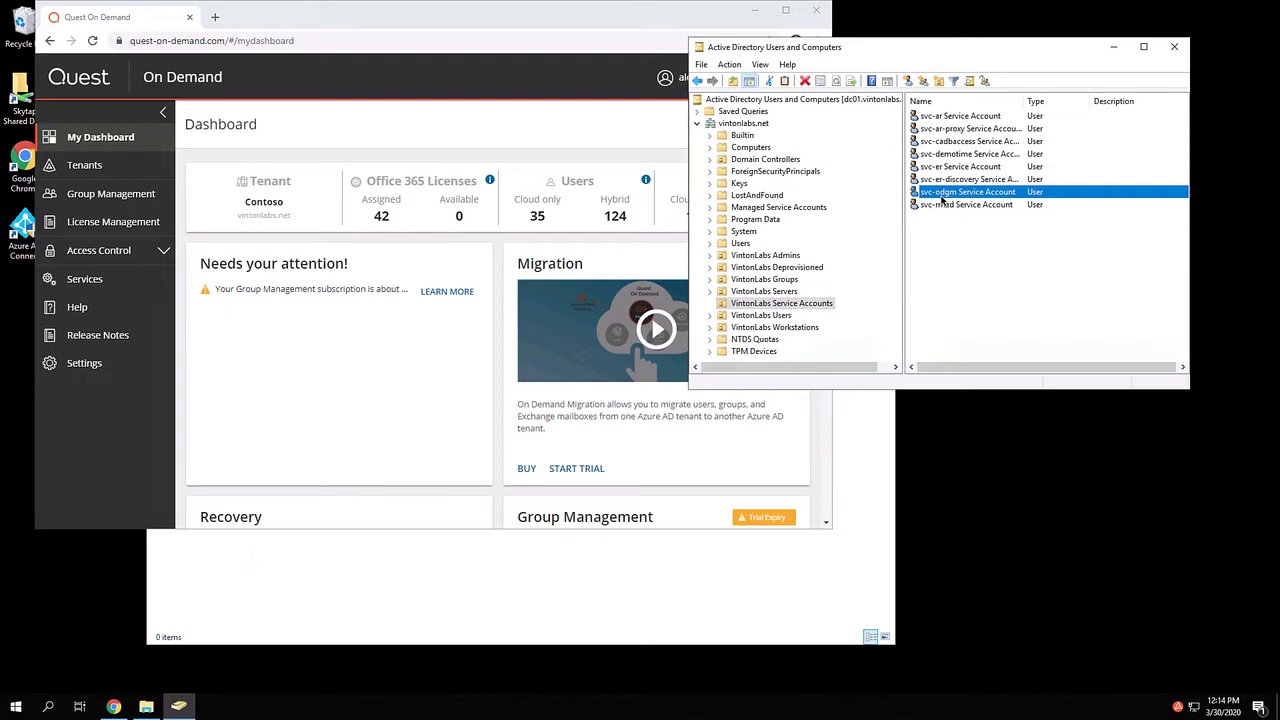
mouse_move(940, 198)
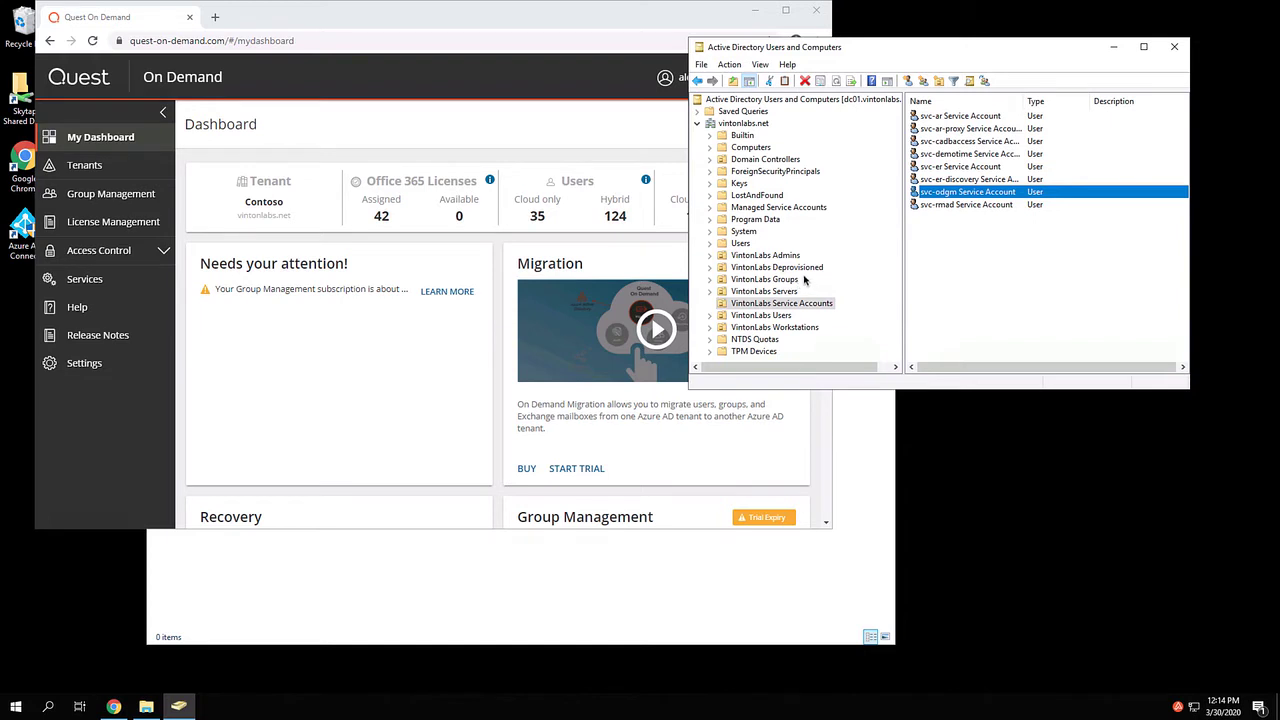
mouse_move(744, 288)
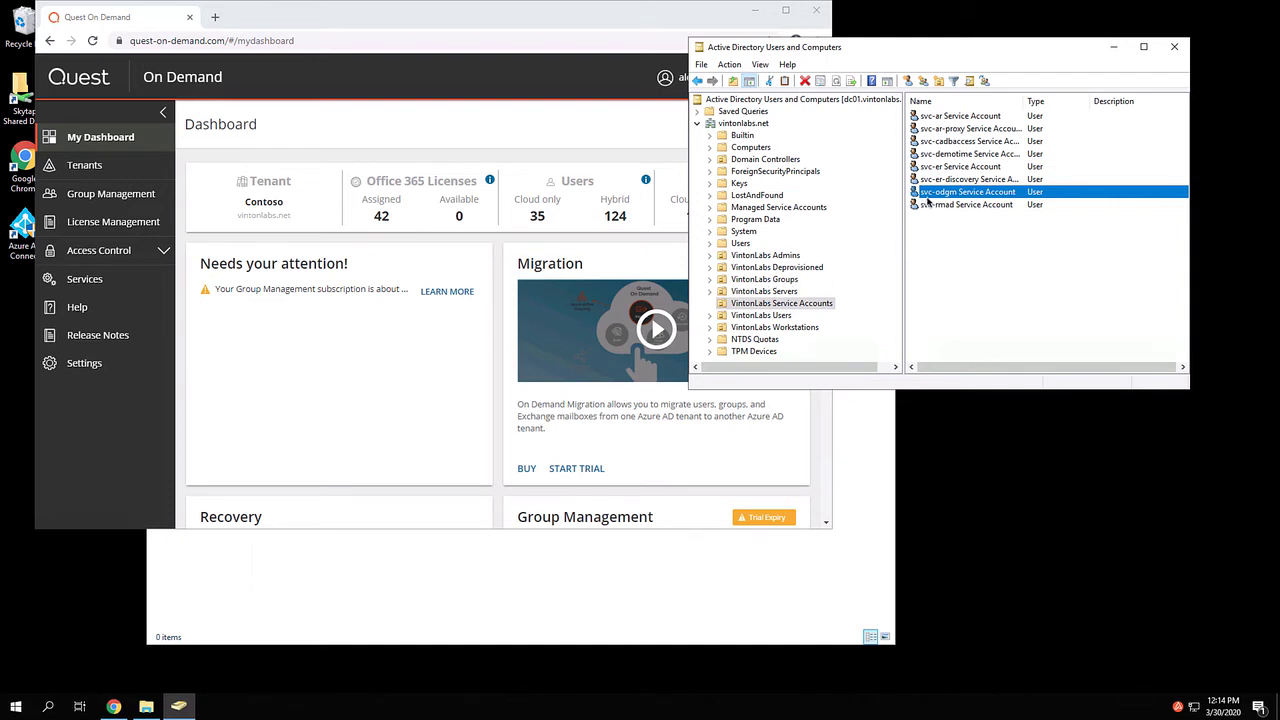
mouse_move(776, 290)
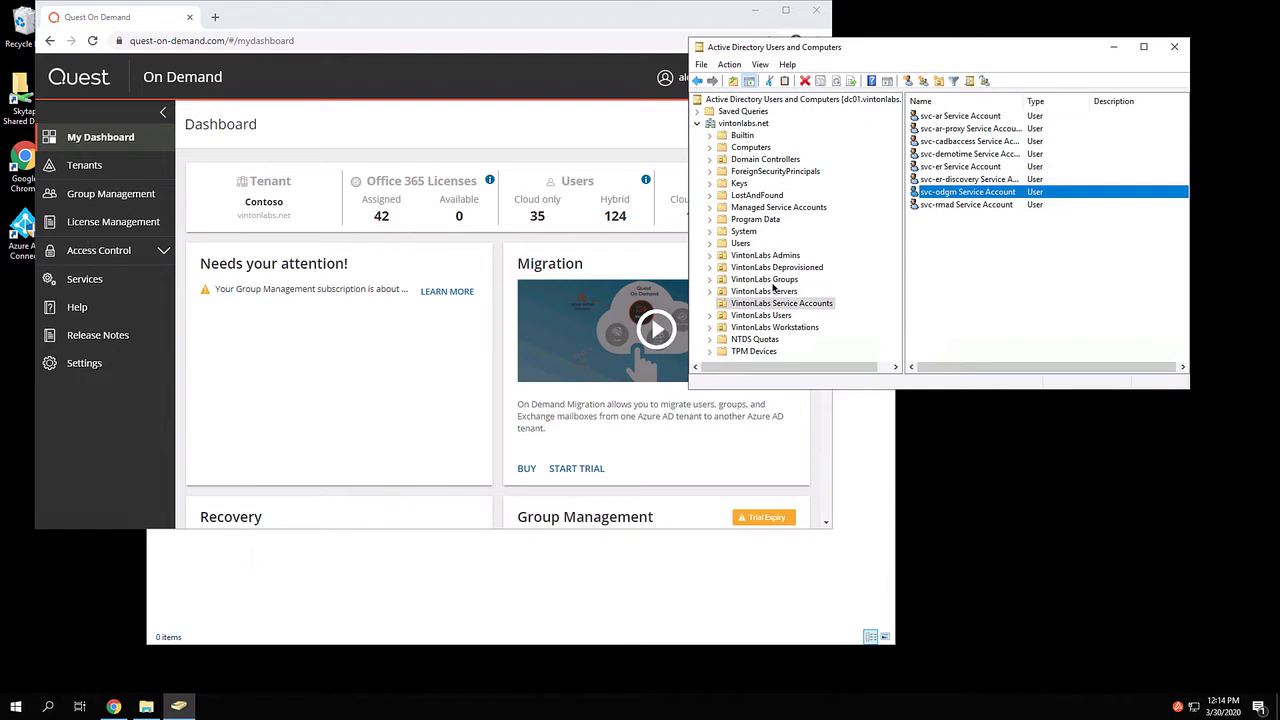
mouse_move(1036, 208)
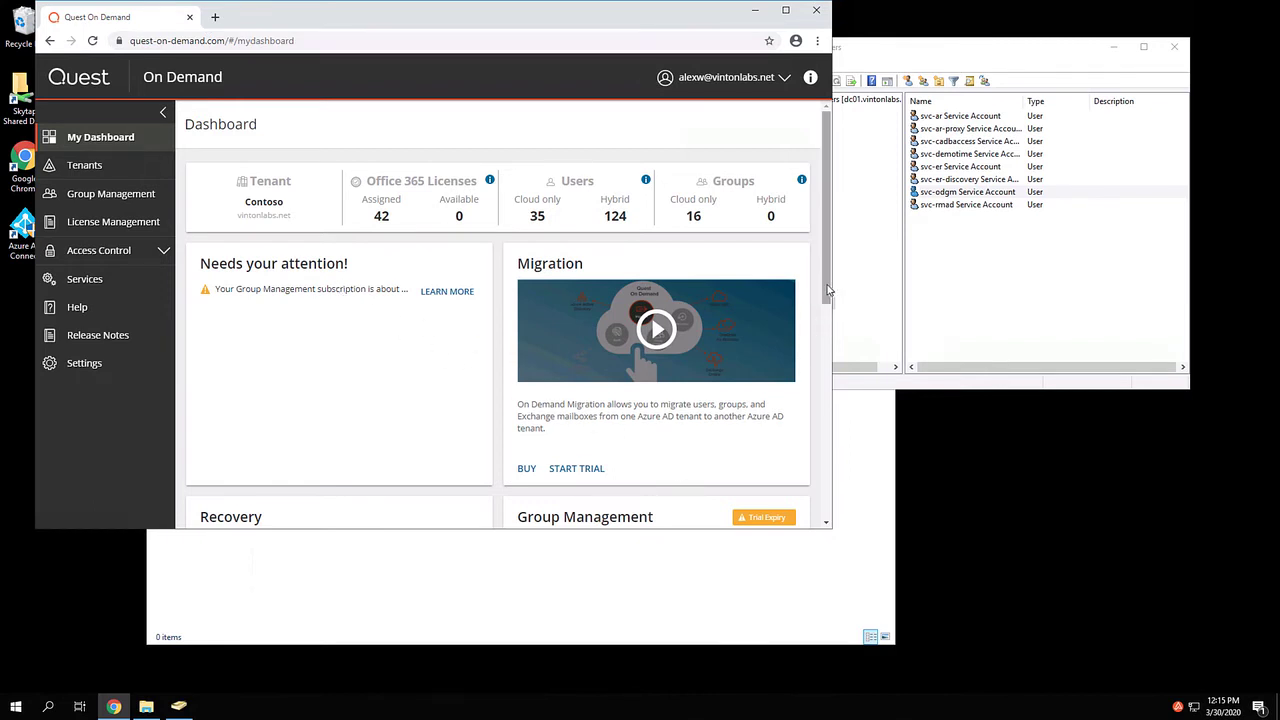
Go from the On Demand dashboard to the Settings activity trail page
scroll("down", 3)
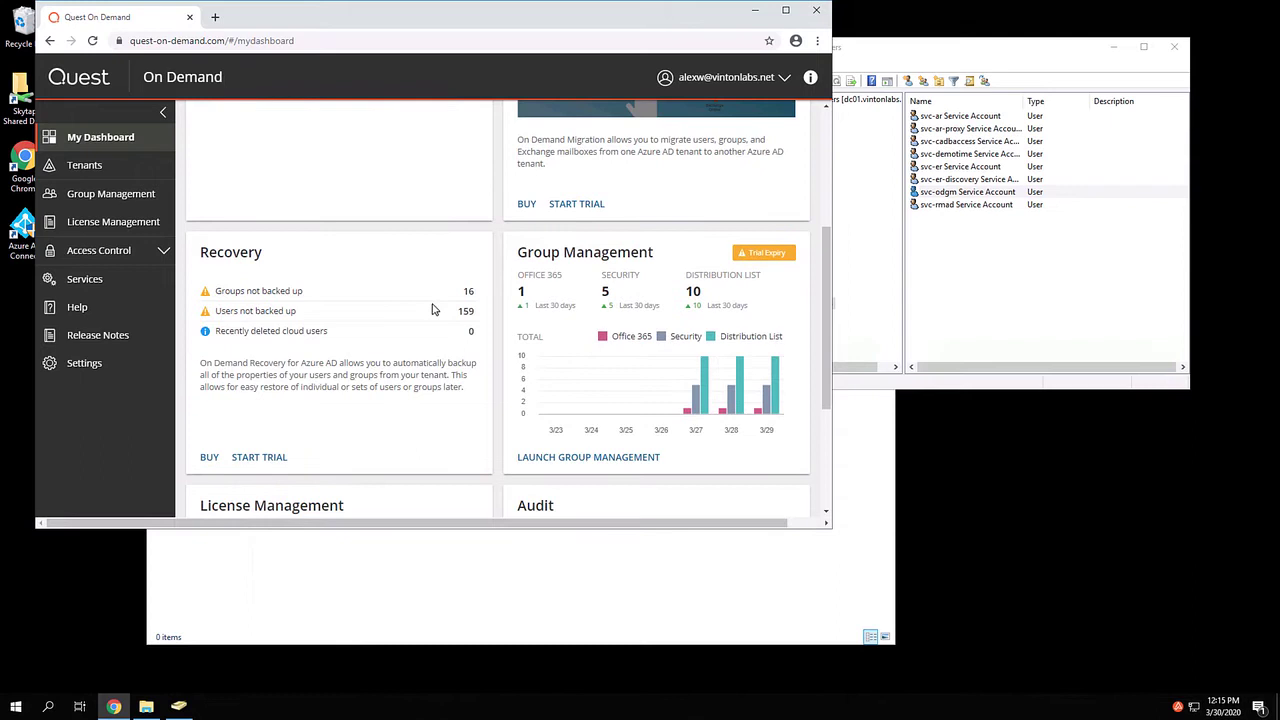
mouse_move(98, 336)
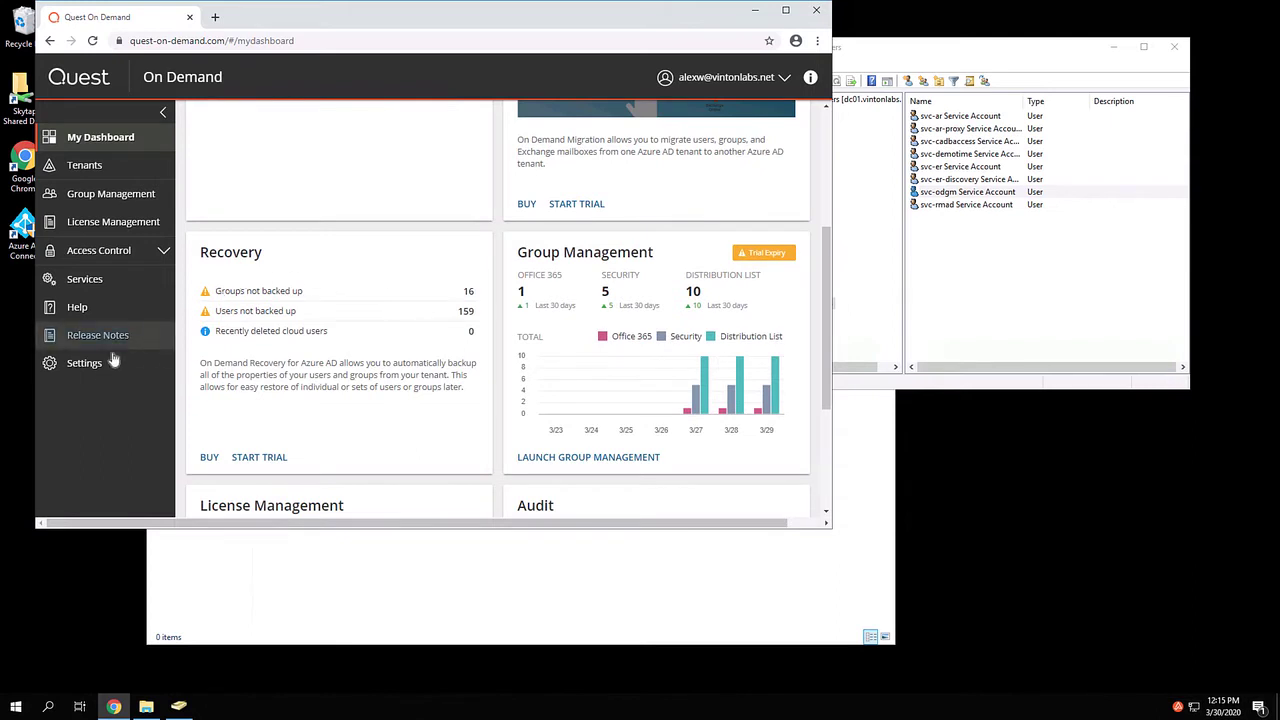
left_click(84, 364)
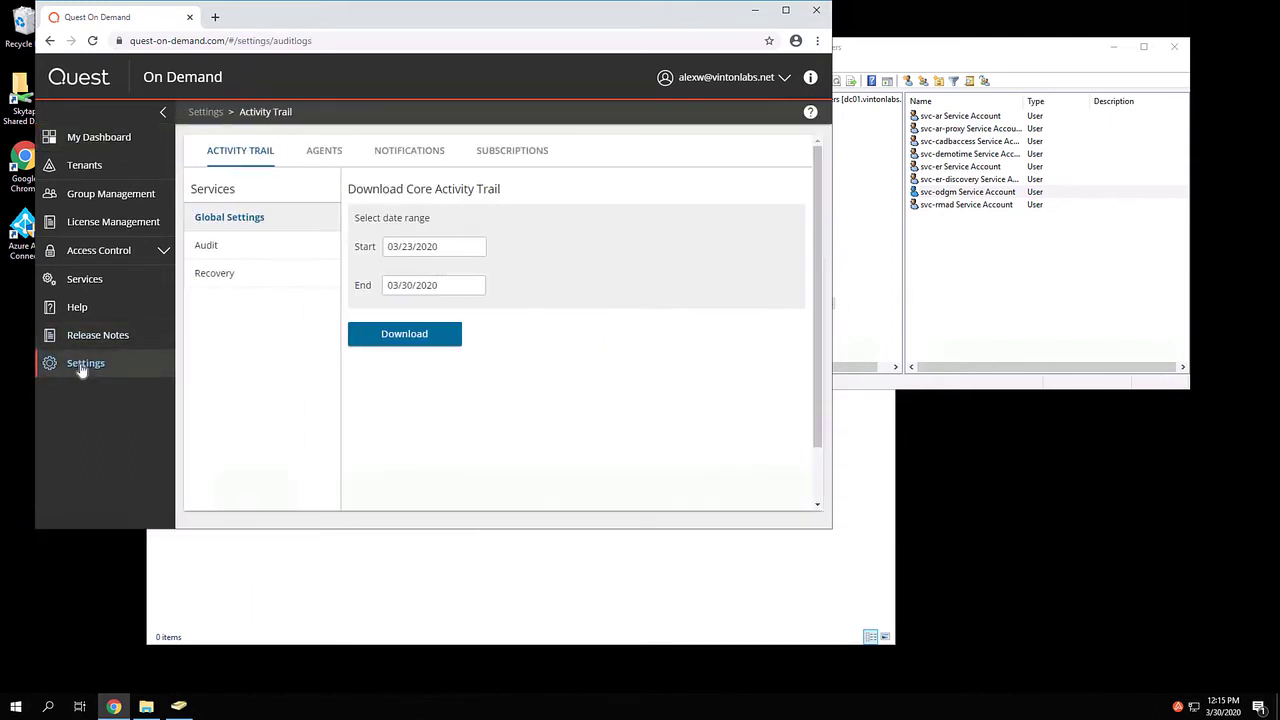
Download the Group Management agent installer zip from the Agents settings page
left_click(324, 150)
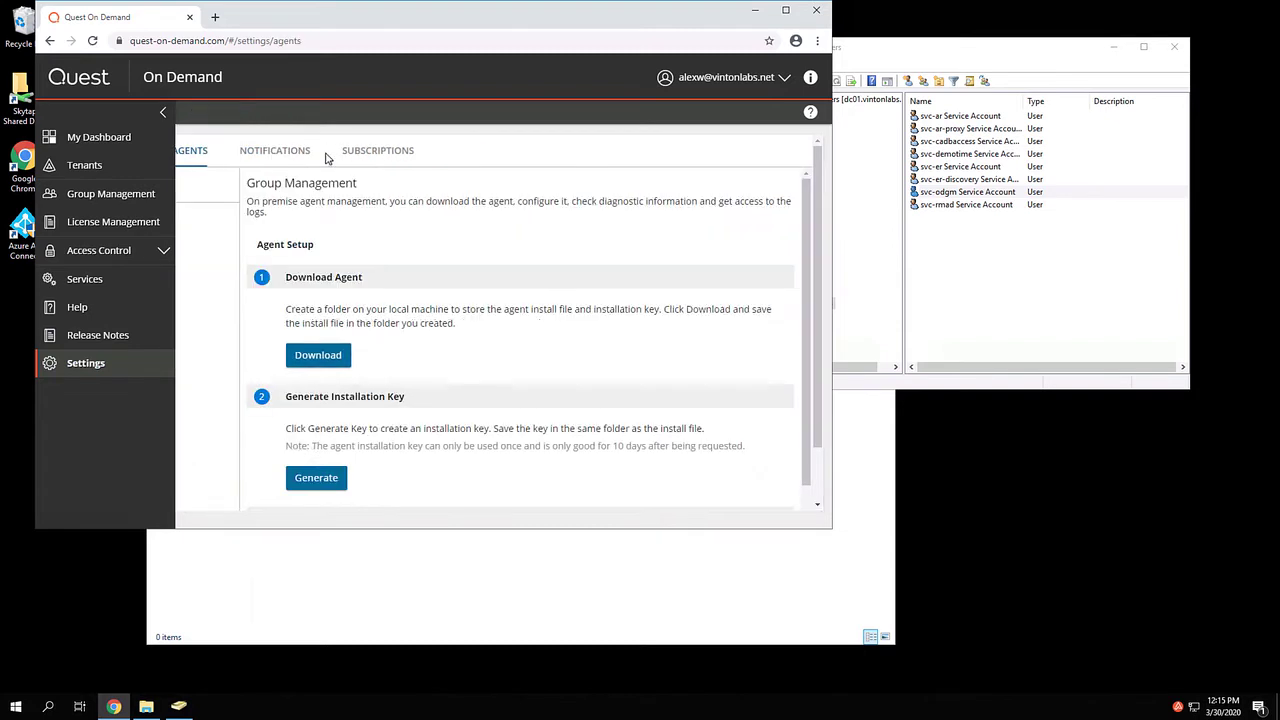
left_click(324, 150)
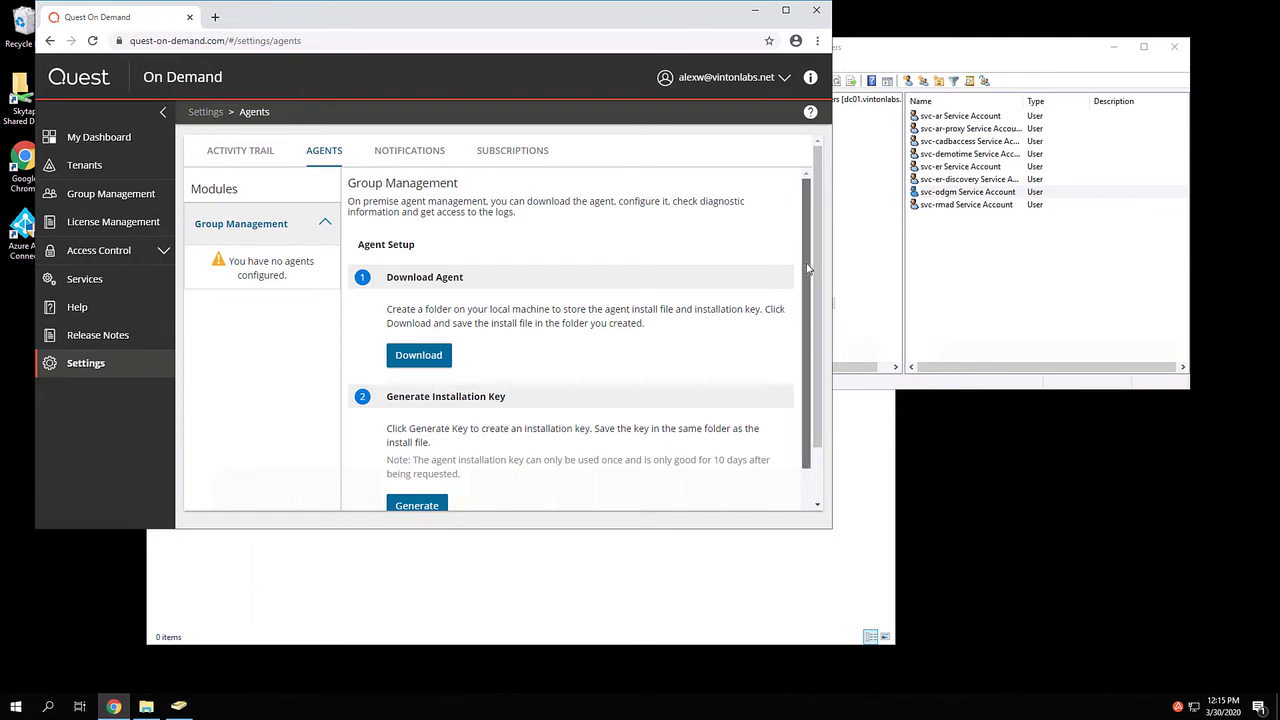
scroll("down", 3)
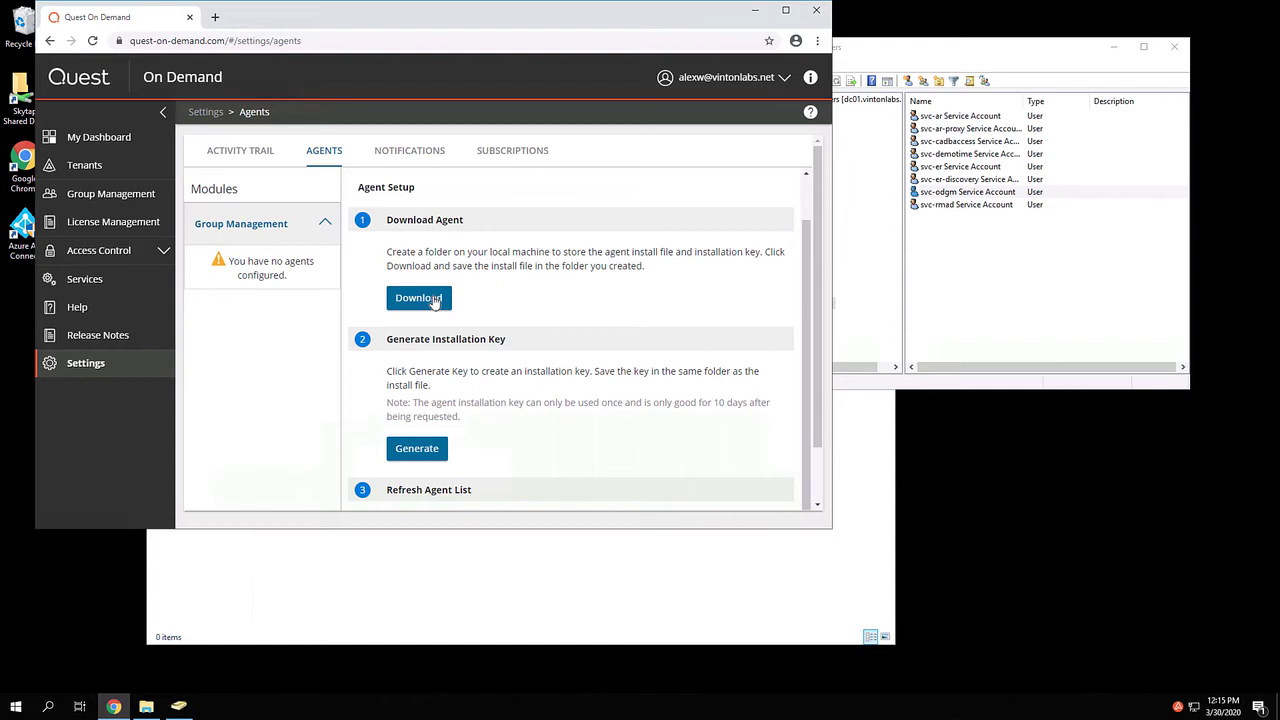
left_click(418, 298)
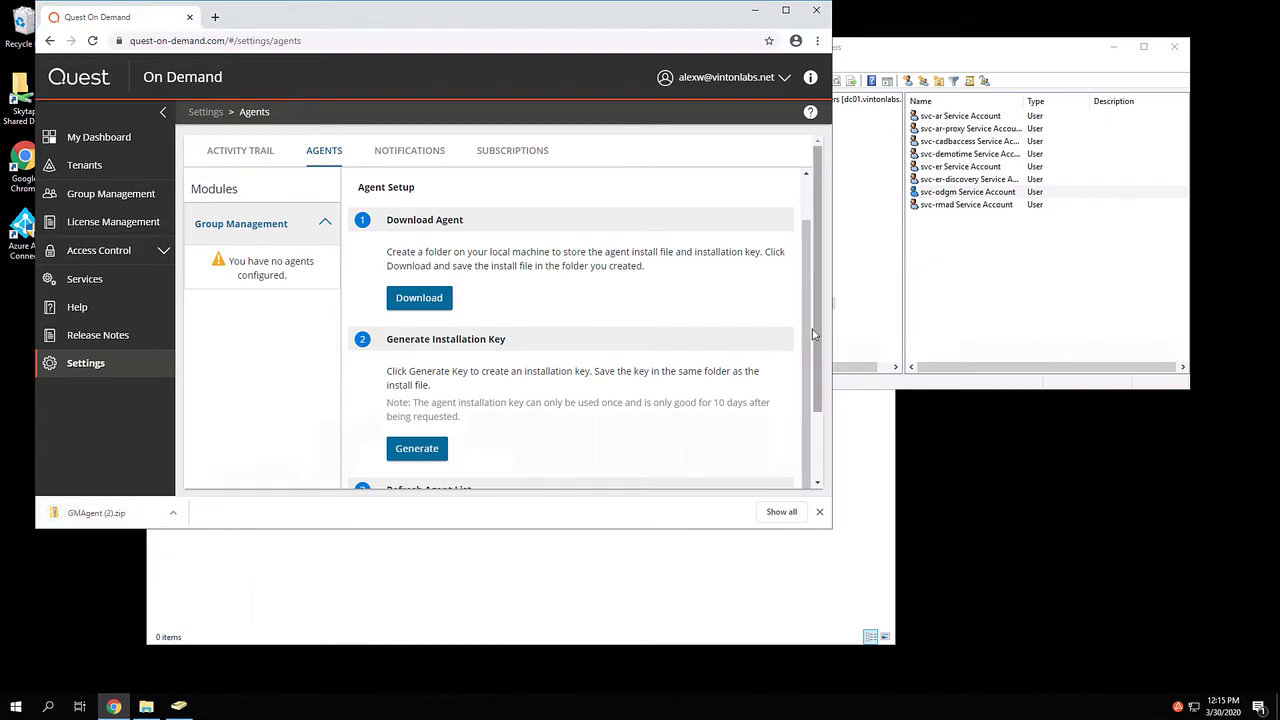
Generate and download the agent installation key file
scroll("down", 3)
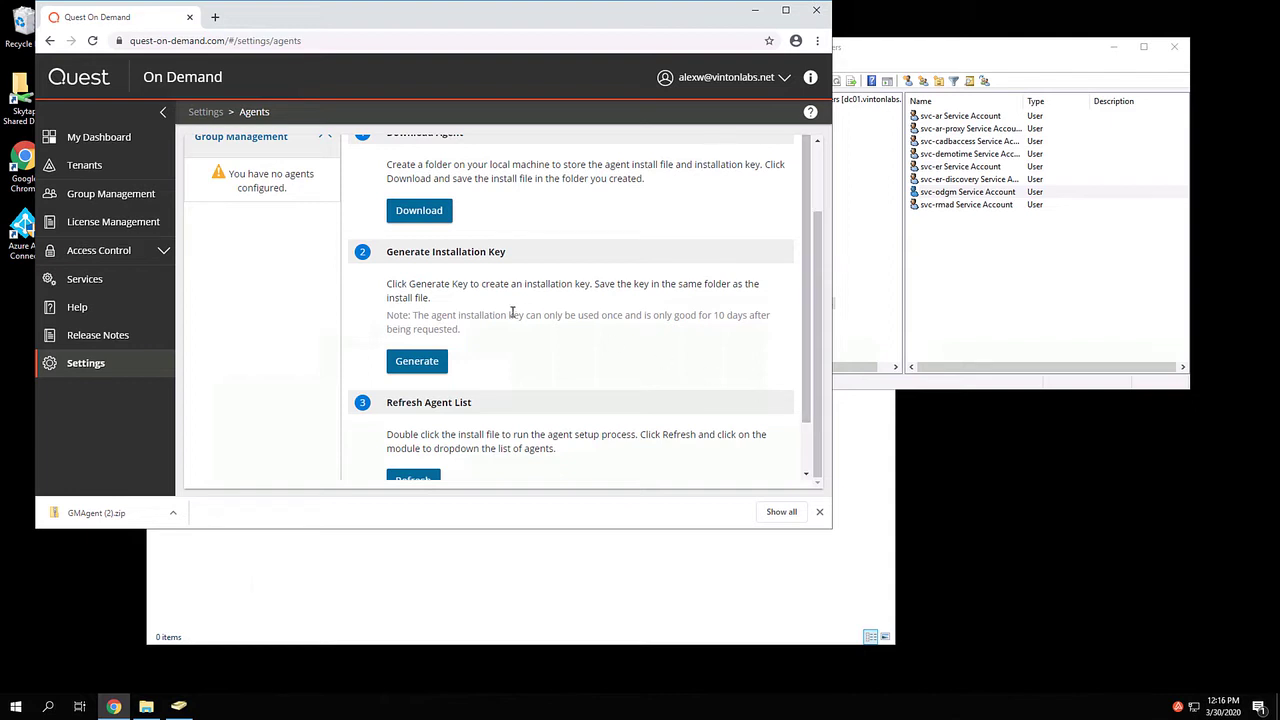
left_click(416, 360)
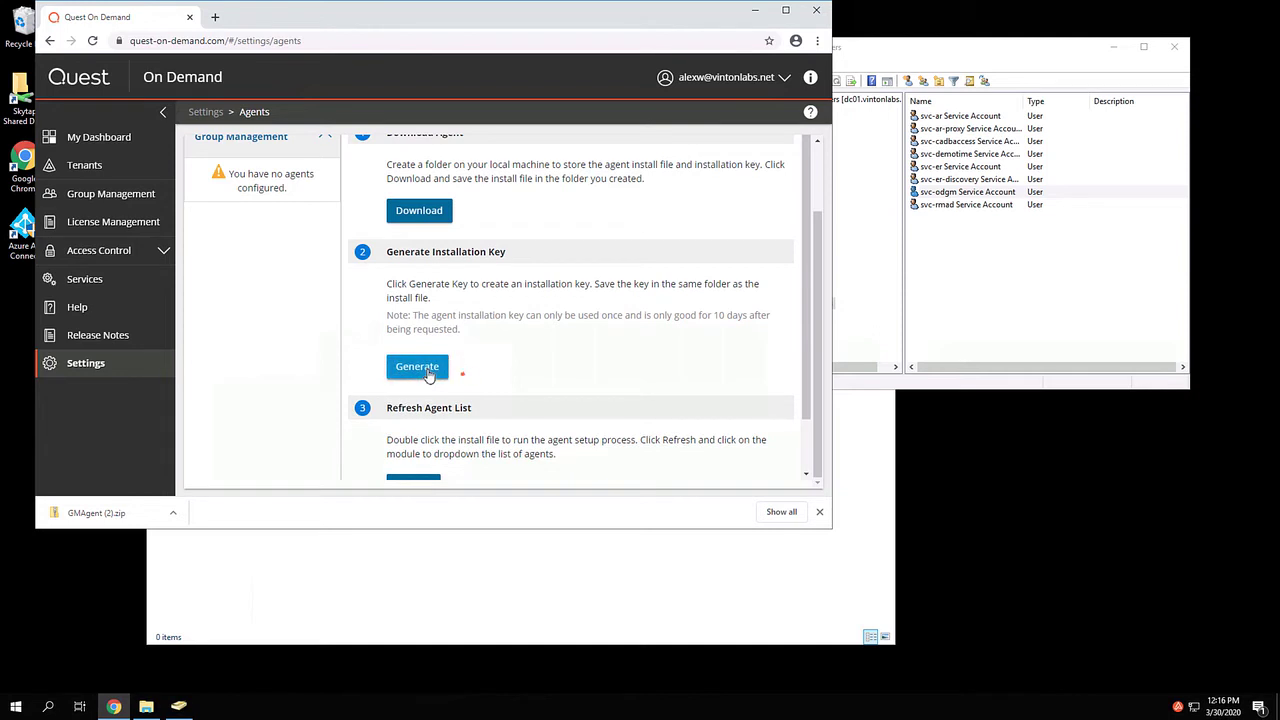
left_click(416, 366)
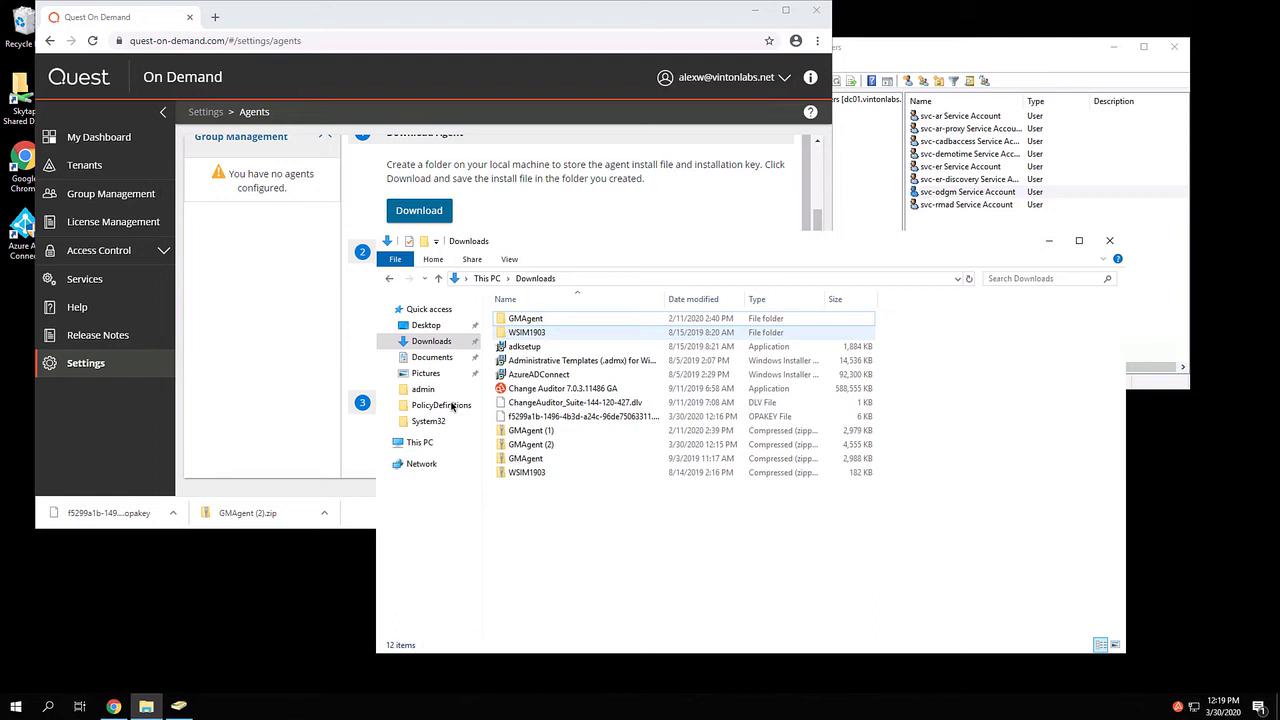
mouse_move(532, 448)
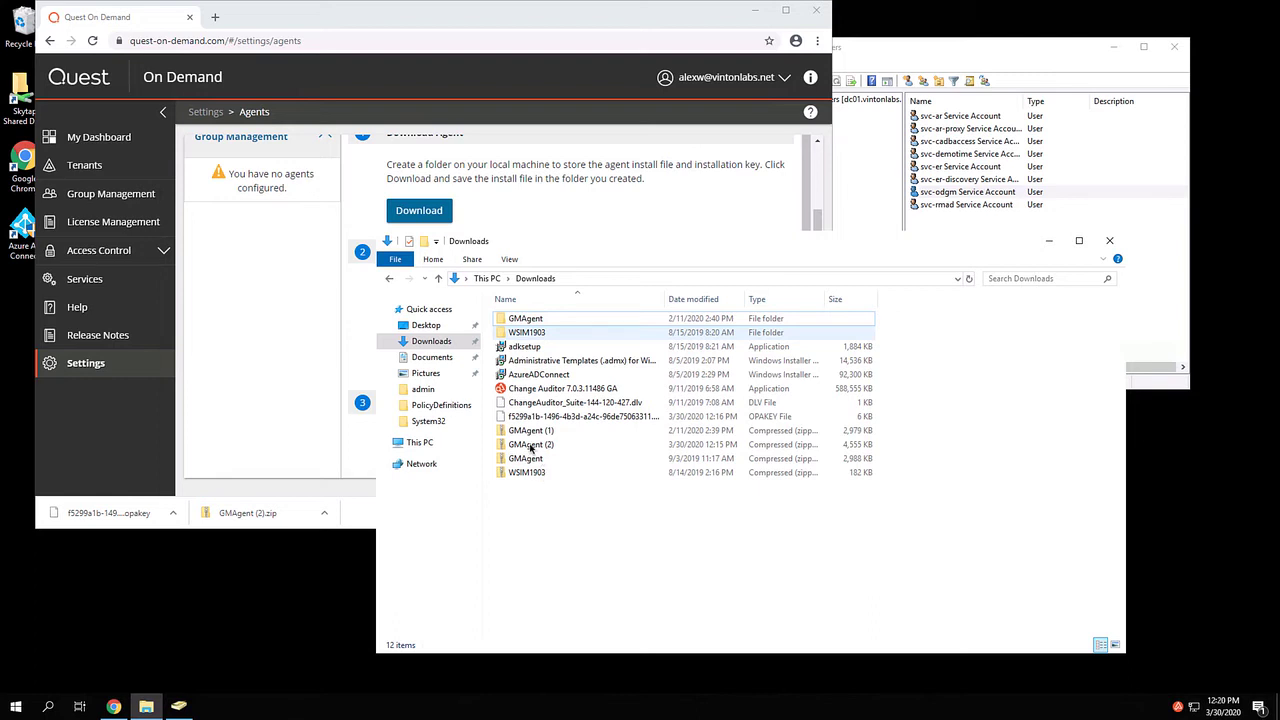
Unblock GMAgent (2).zip in its Properties to clear the internet security flag
right_click(530, 444)
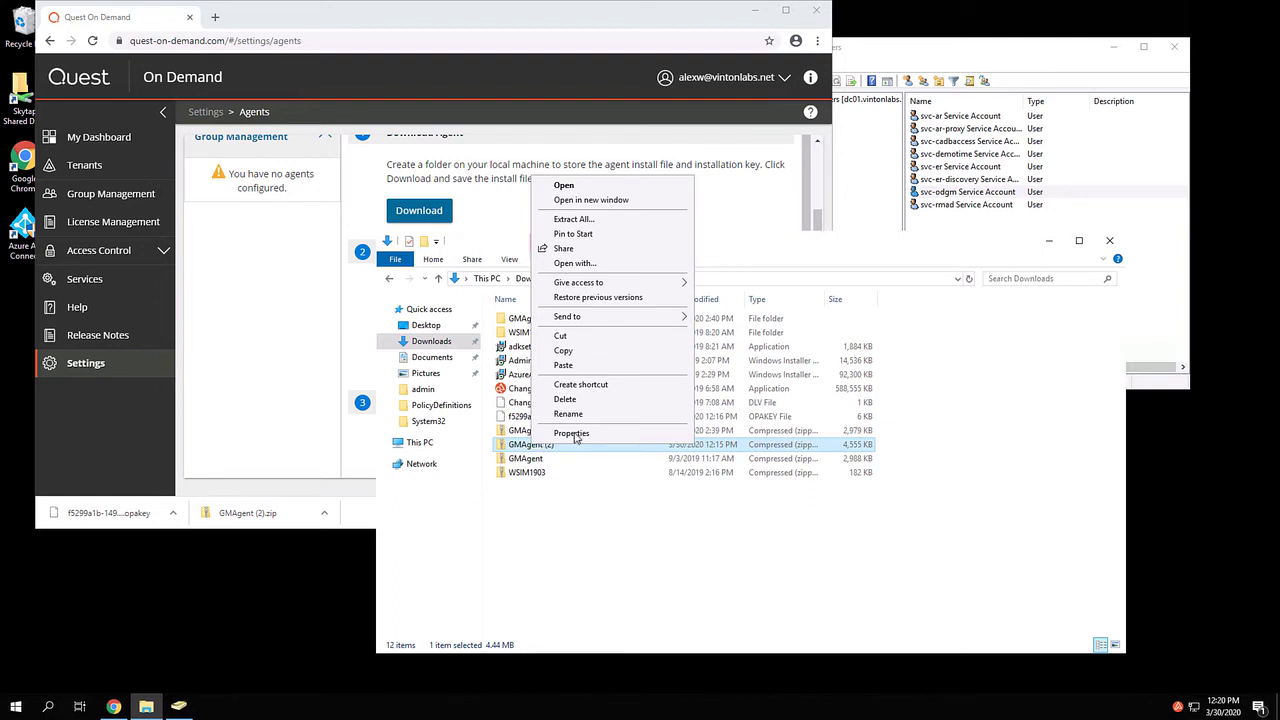
left_click(572, 432)
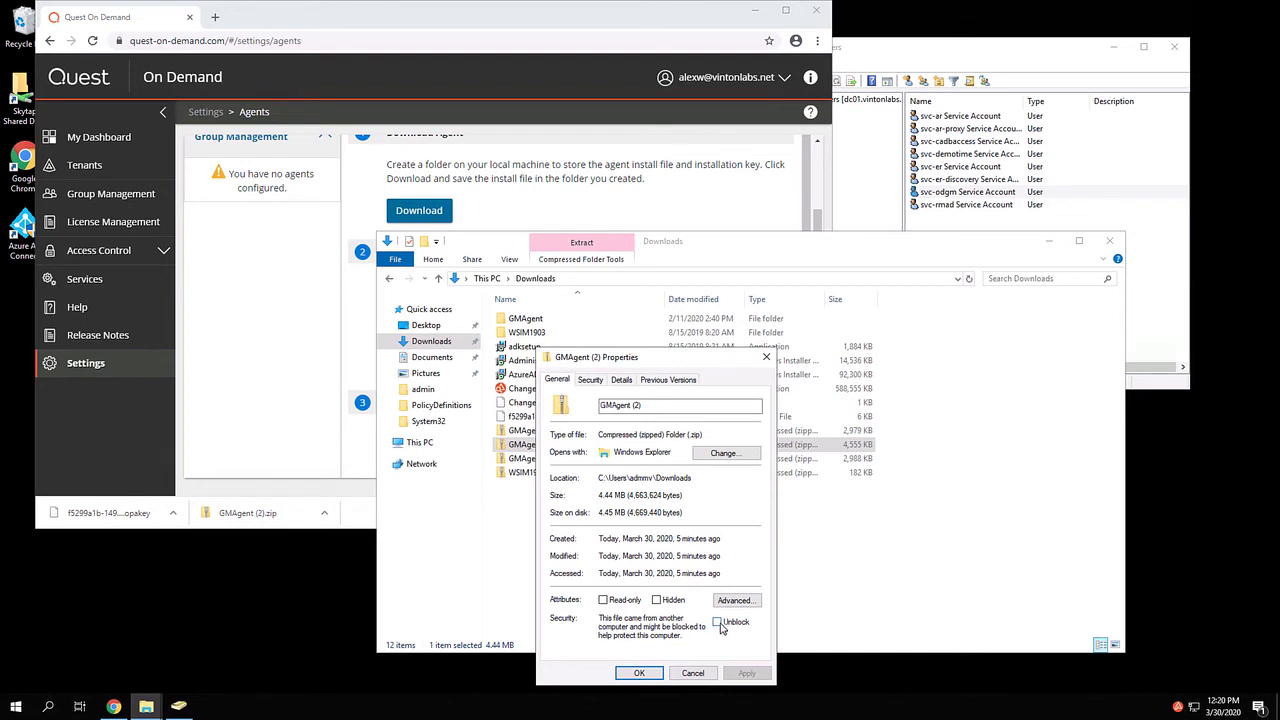
left_click(718, 620)
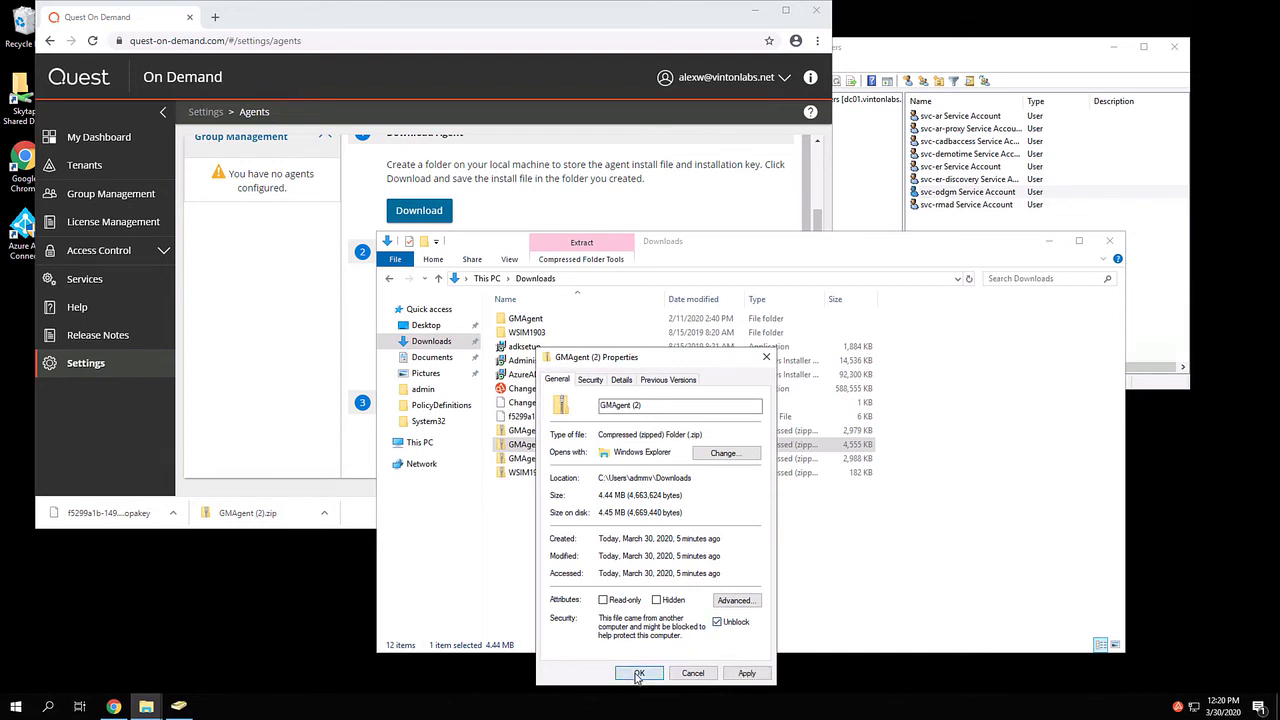
left_click(640, 672)
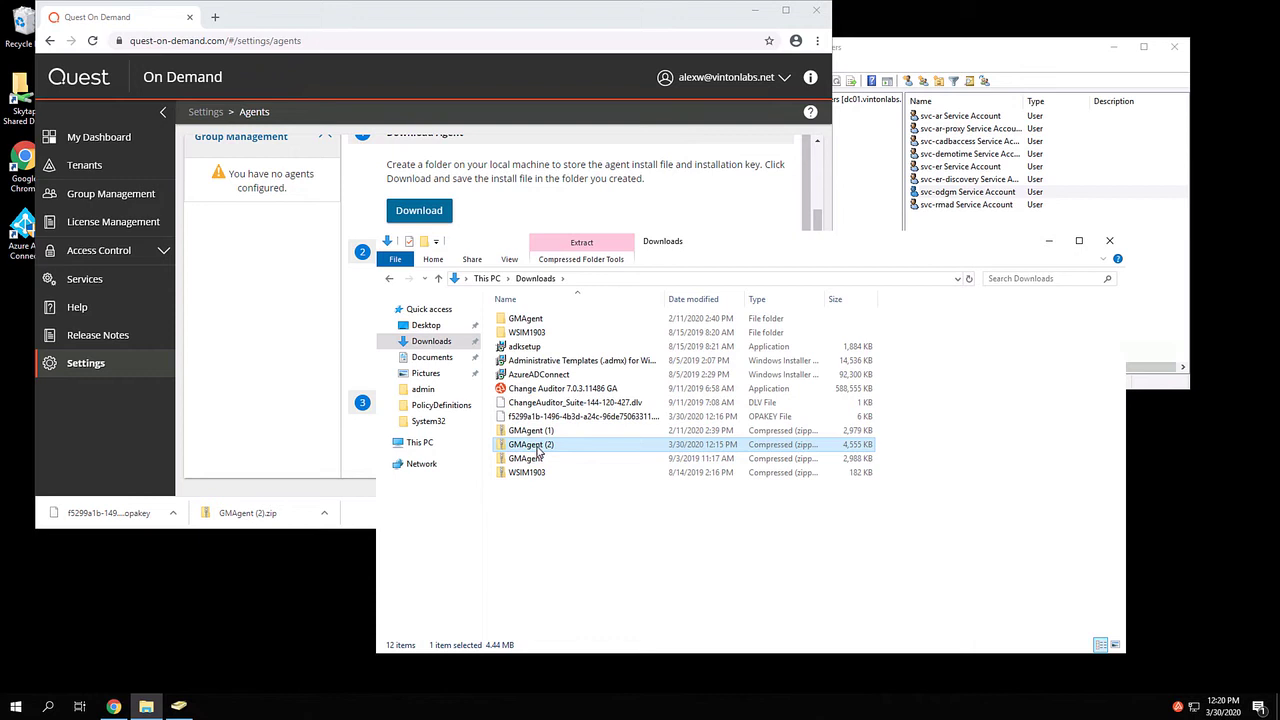
Extract all the agent zip files into a new gm_agent folder under C:\admin
double_click(530, 444)
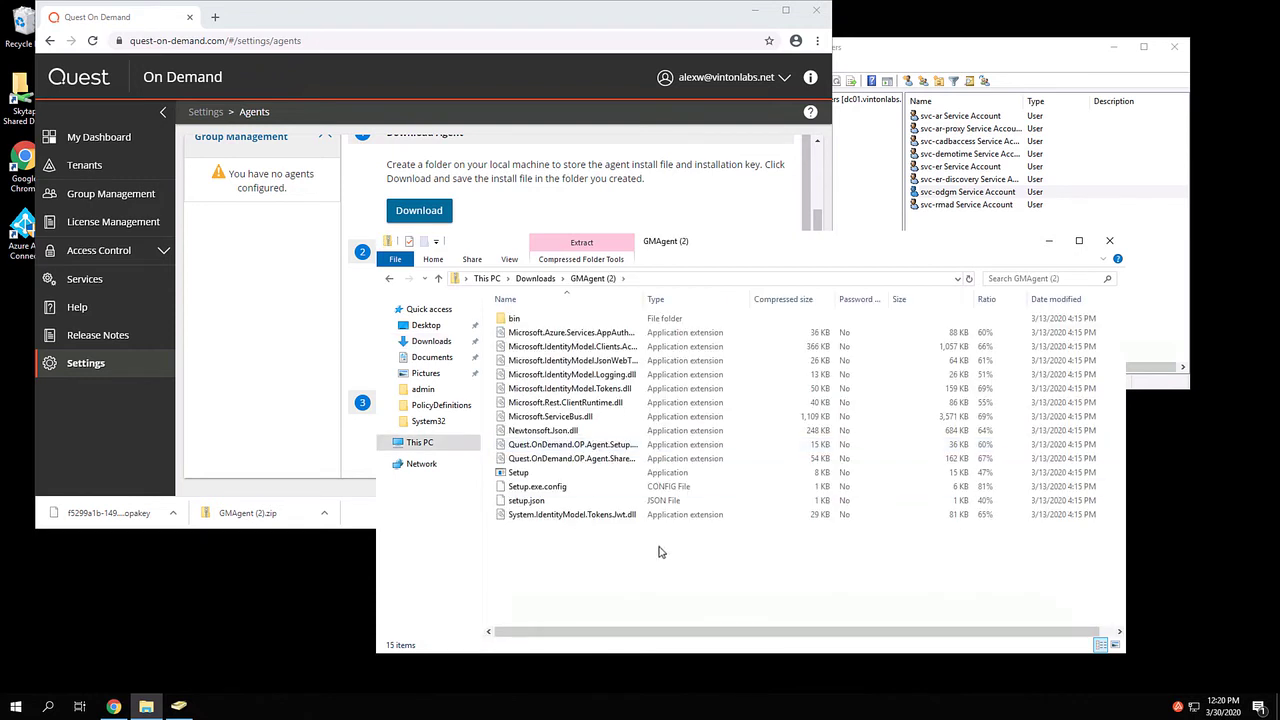
key("ctrl+a")
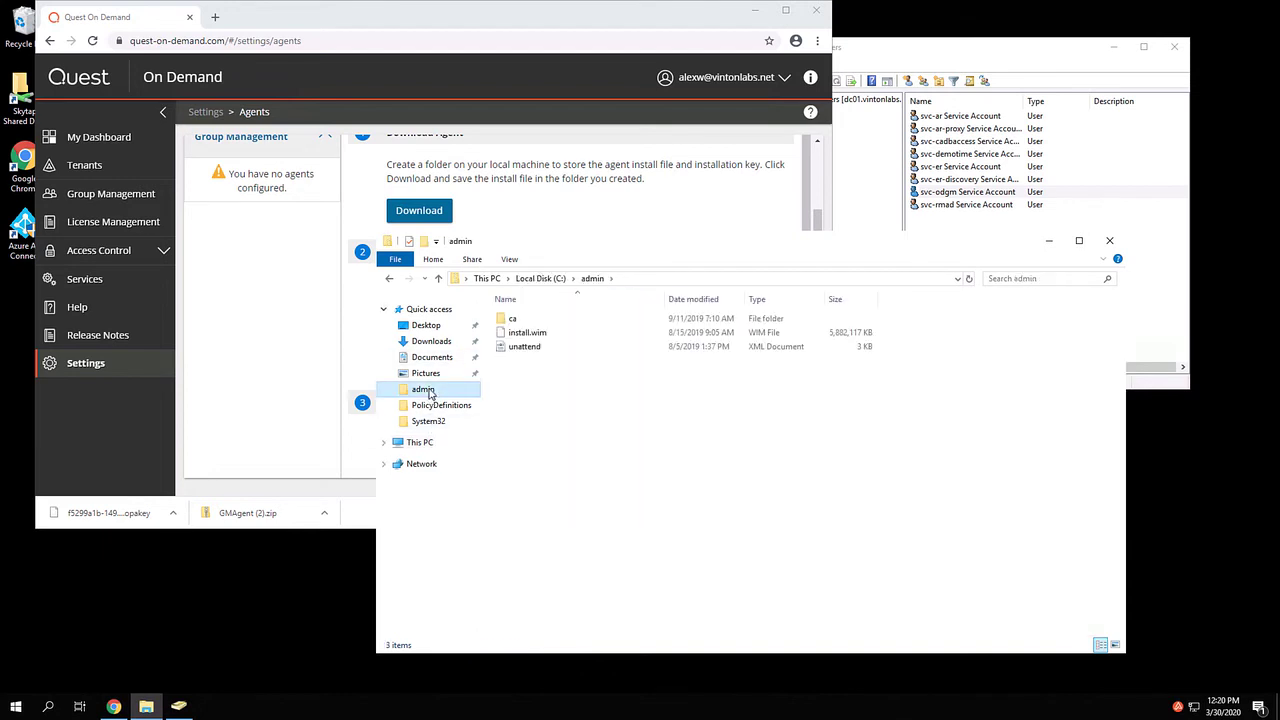
right_click(616, 470)
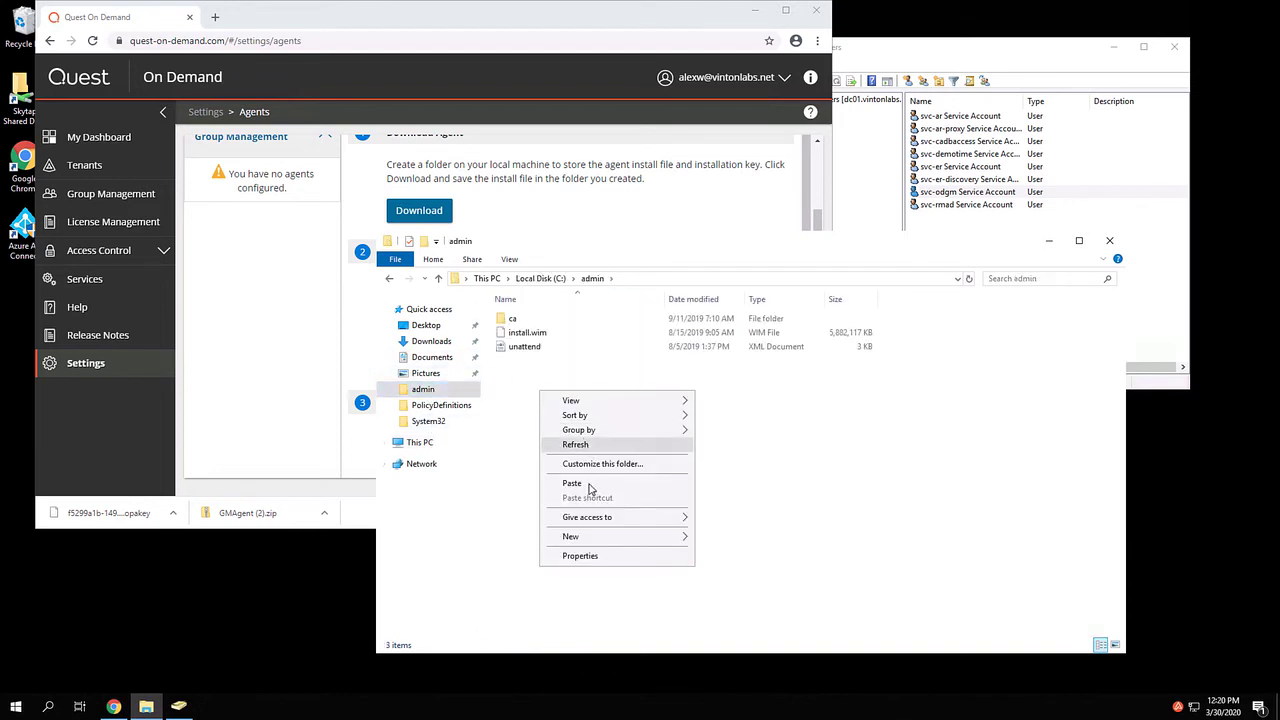
mouse_move(570, 536)
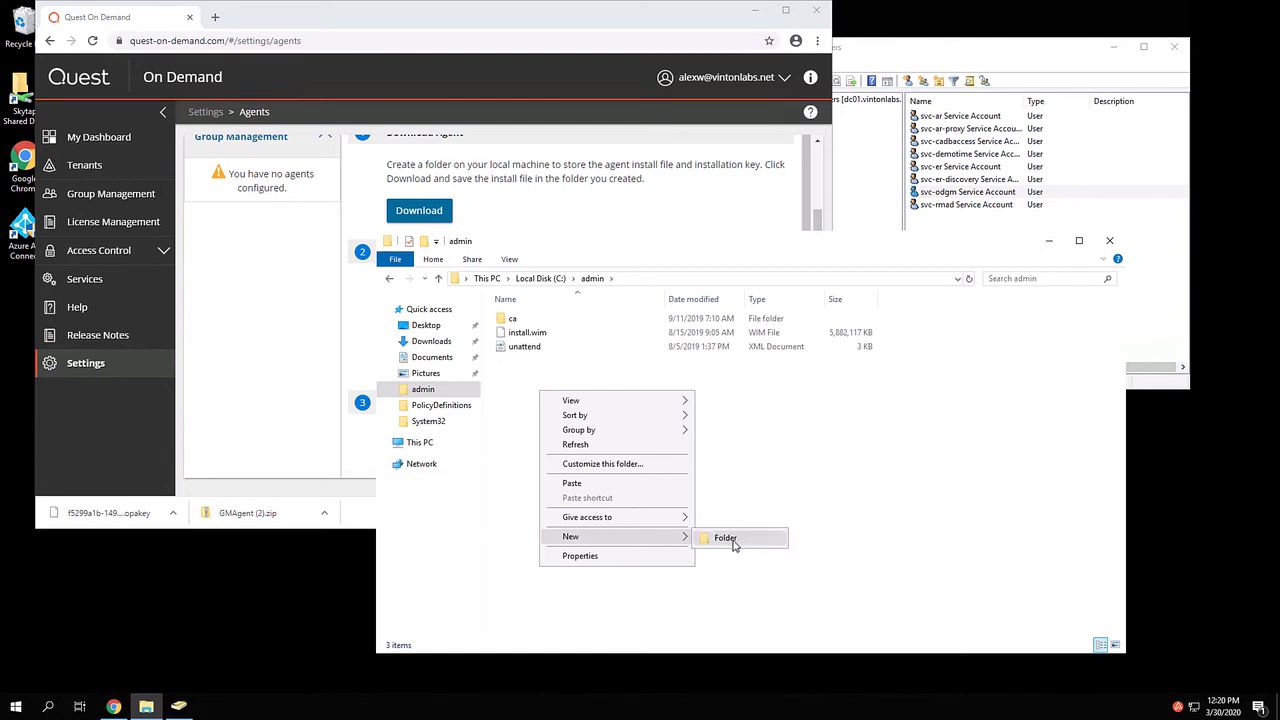
left_click(724, 538)
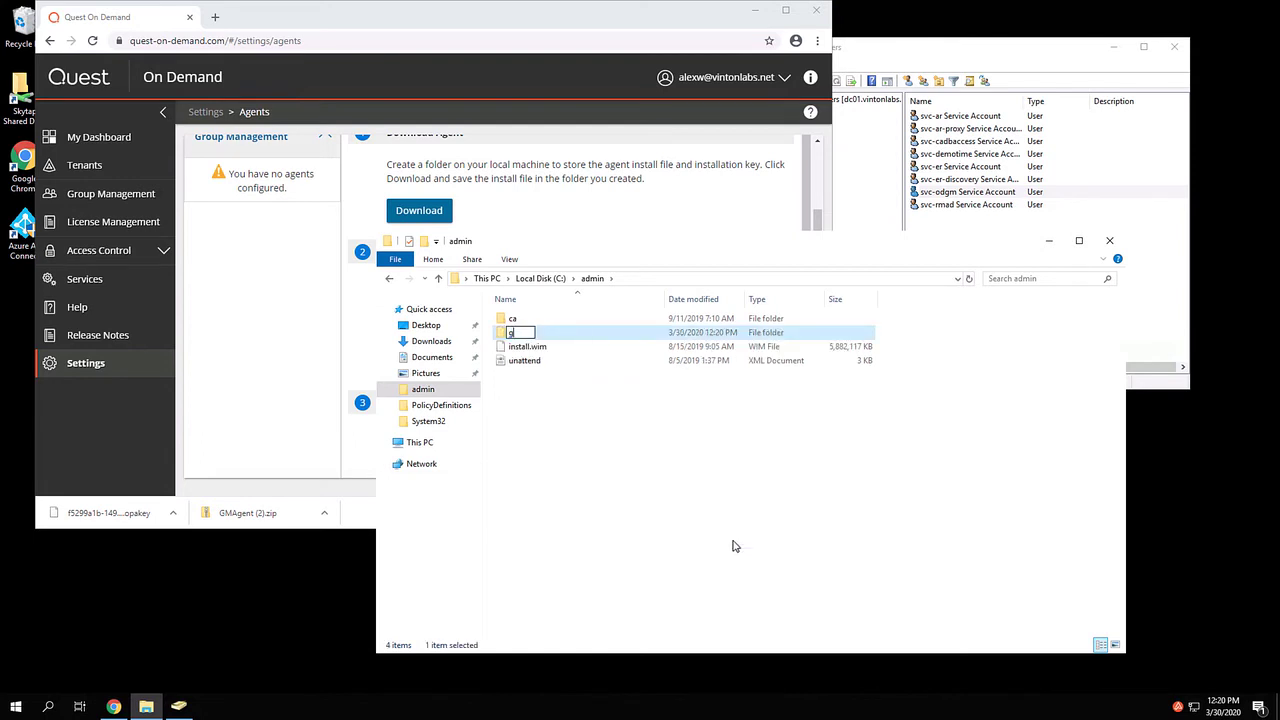
type("gm_agent")
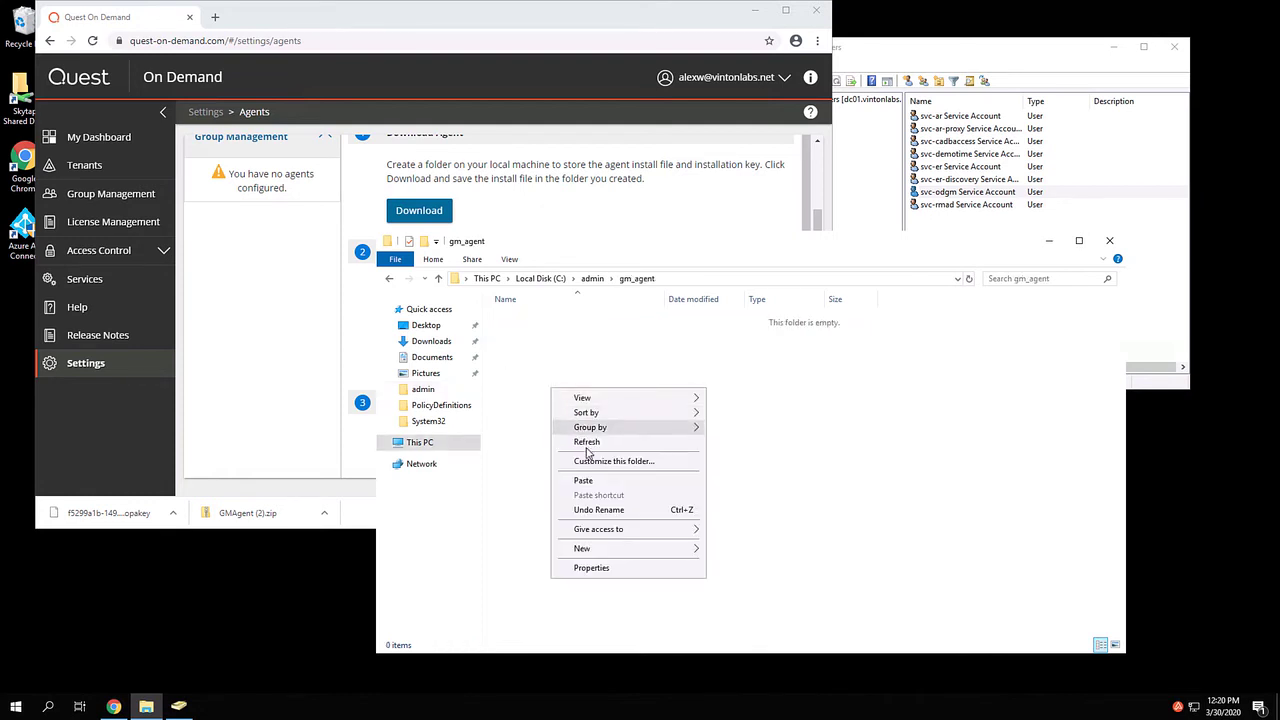
left_click(584, 480)
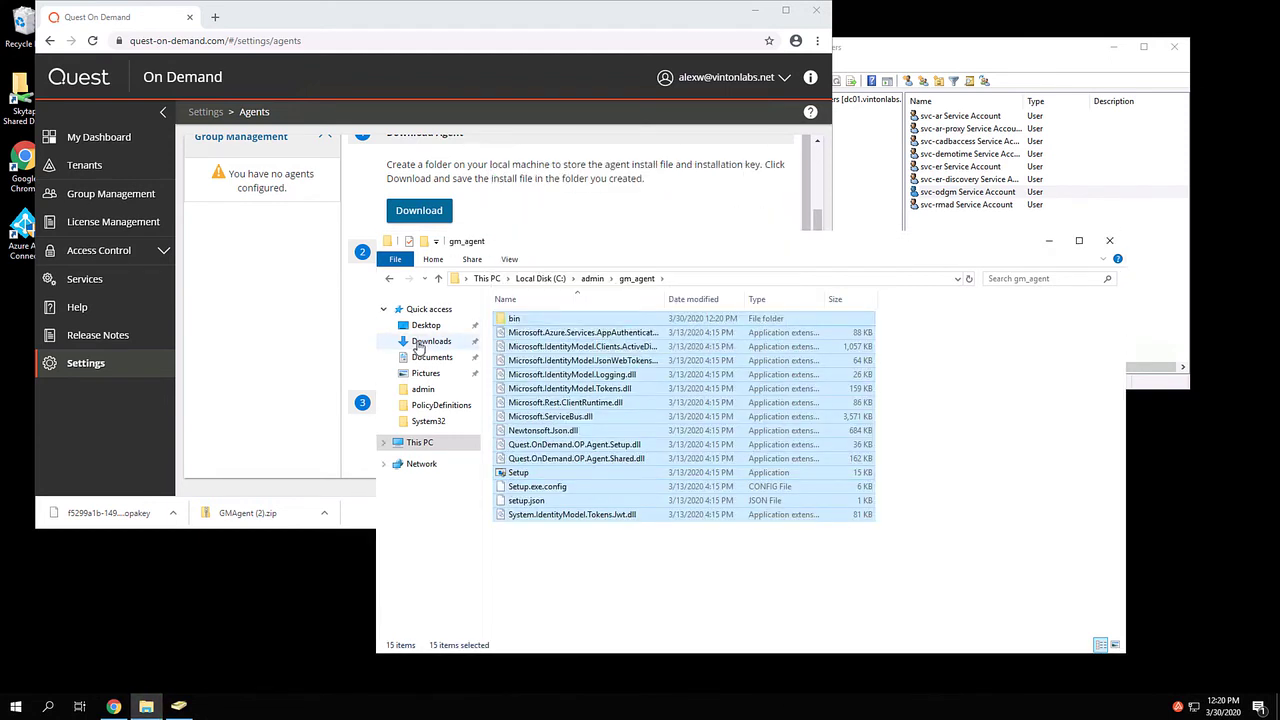
Copy the downloaded installation key file into gm_agent beside Setup
left_click(432, 340)
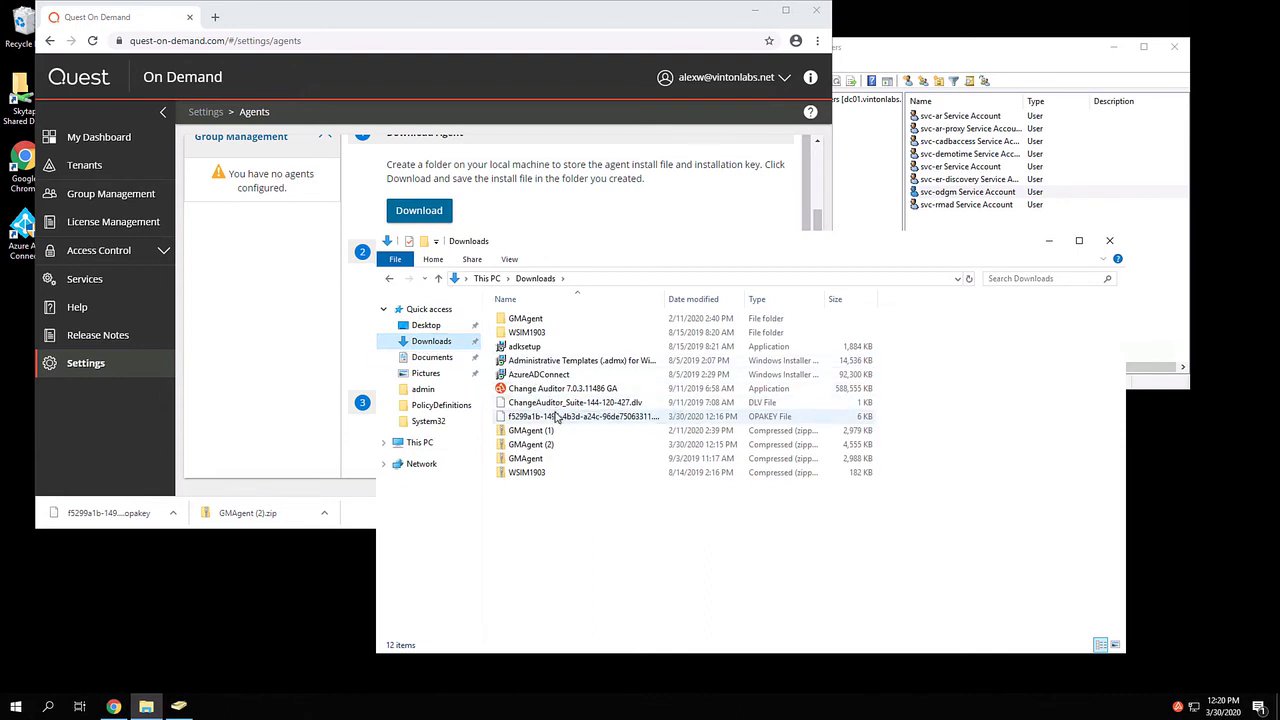
left_click(580, 416)
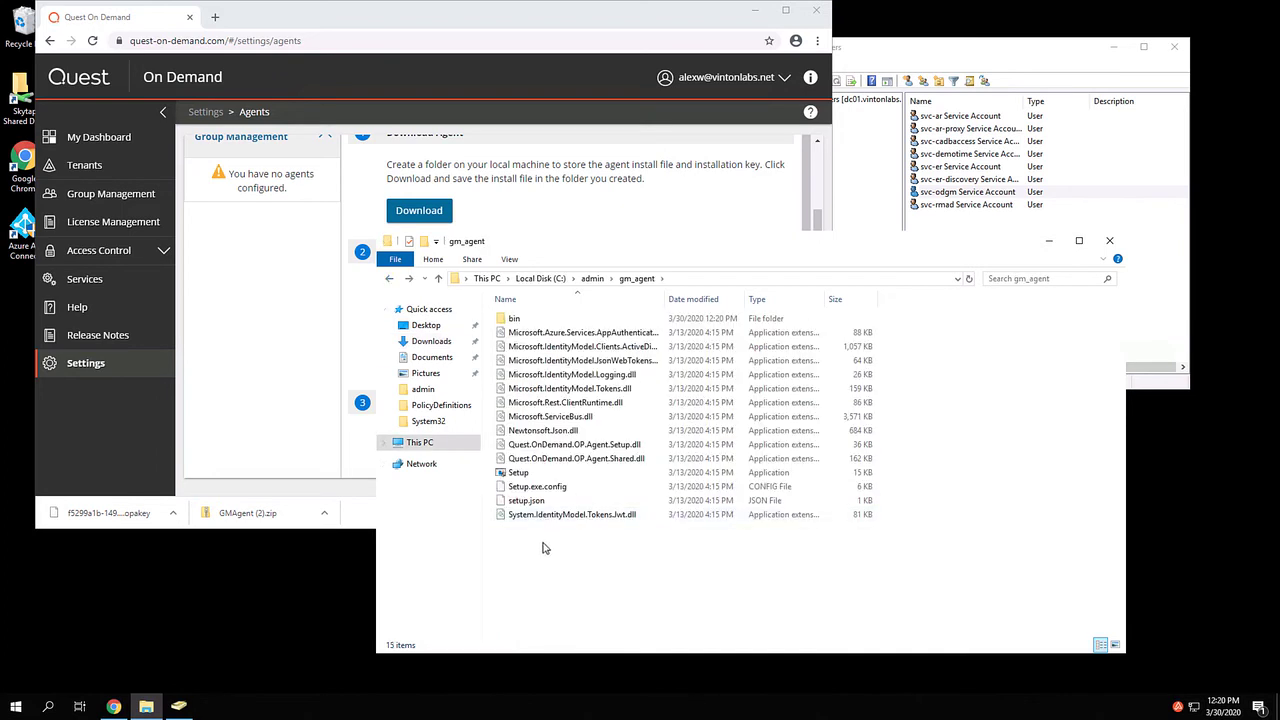
right_click(544, 548)
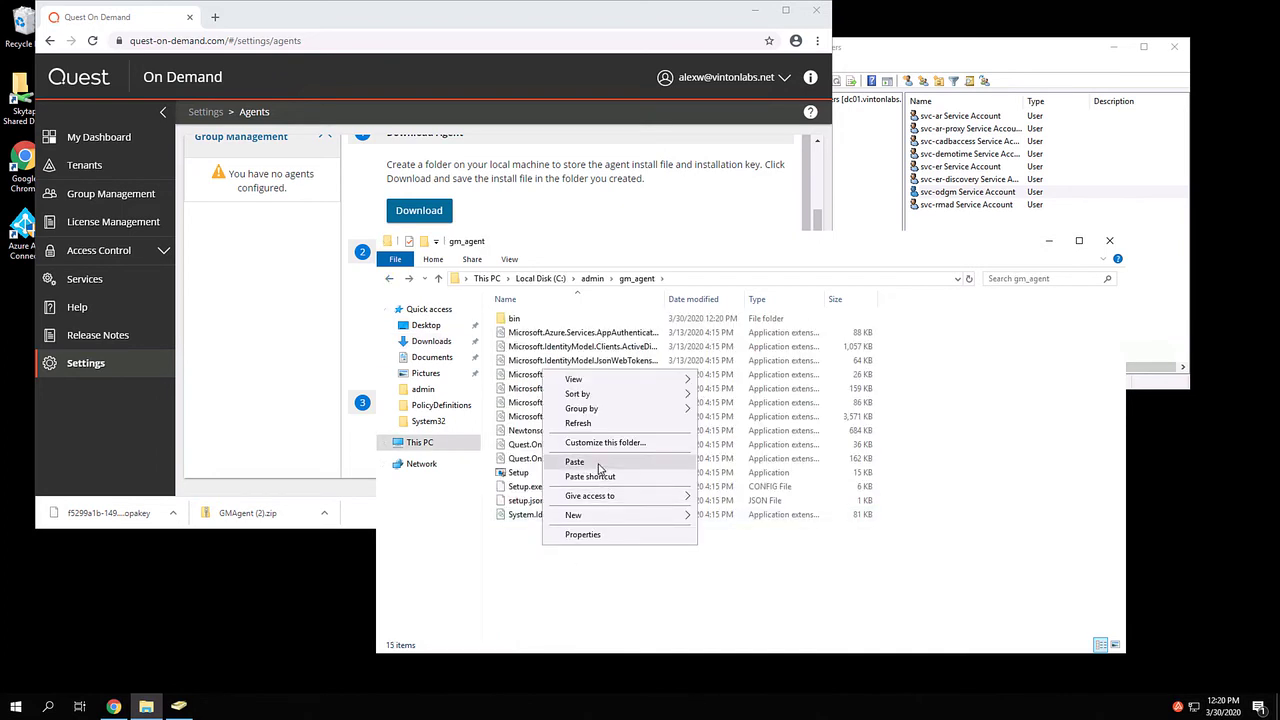
left_click(576, 460)
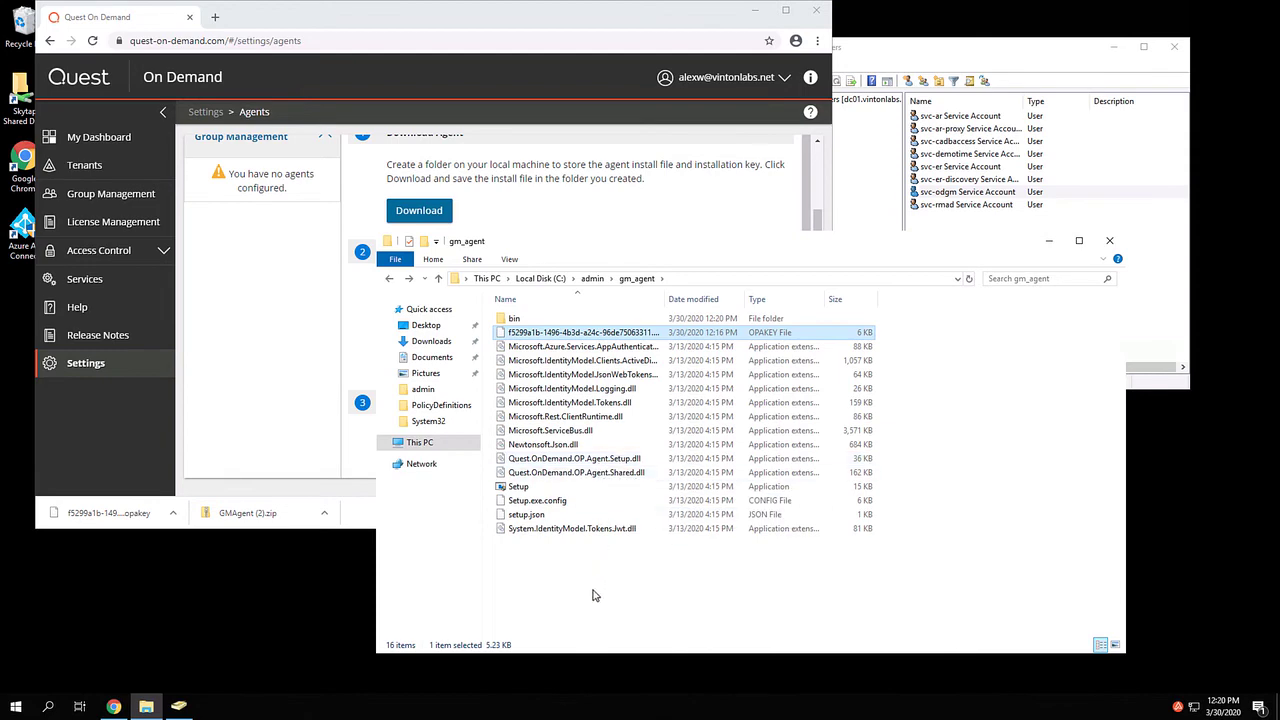
left_click(518, 486)
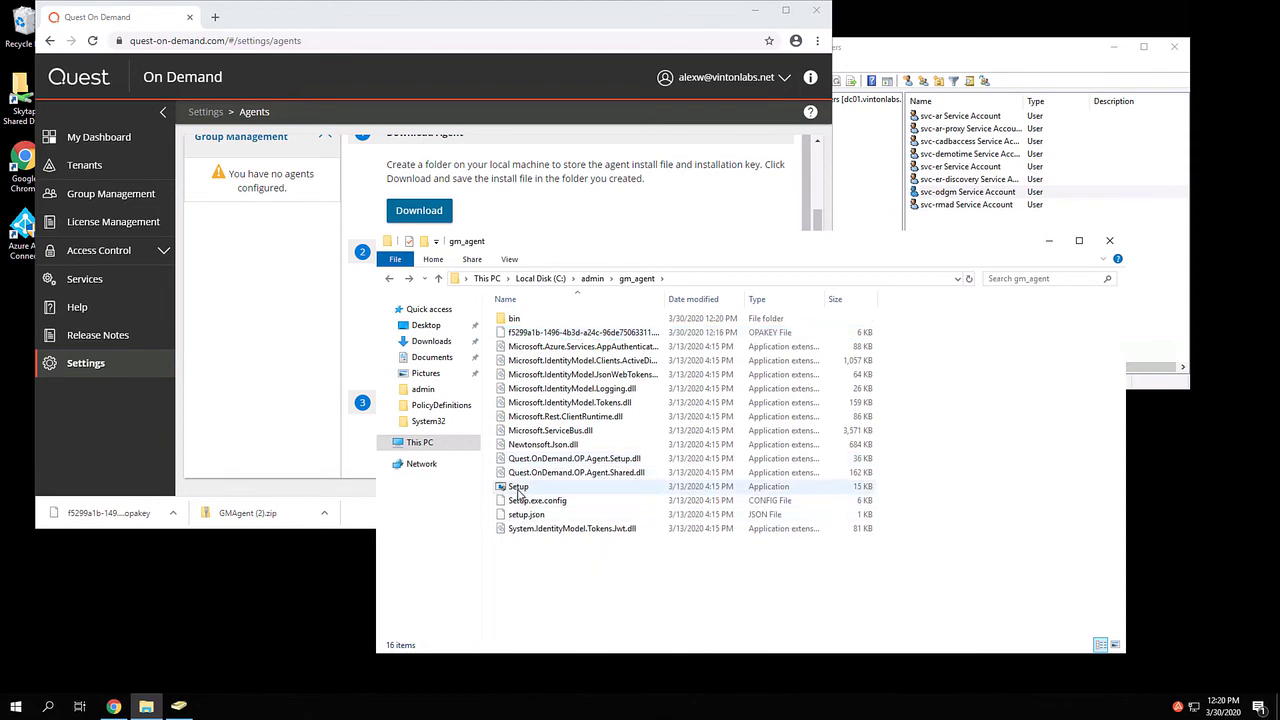
Run Setup.exe as administrator and answer y to install and register the agent
double_click(518, 486)
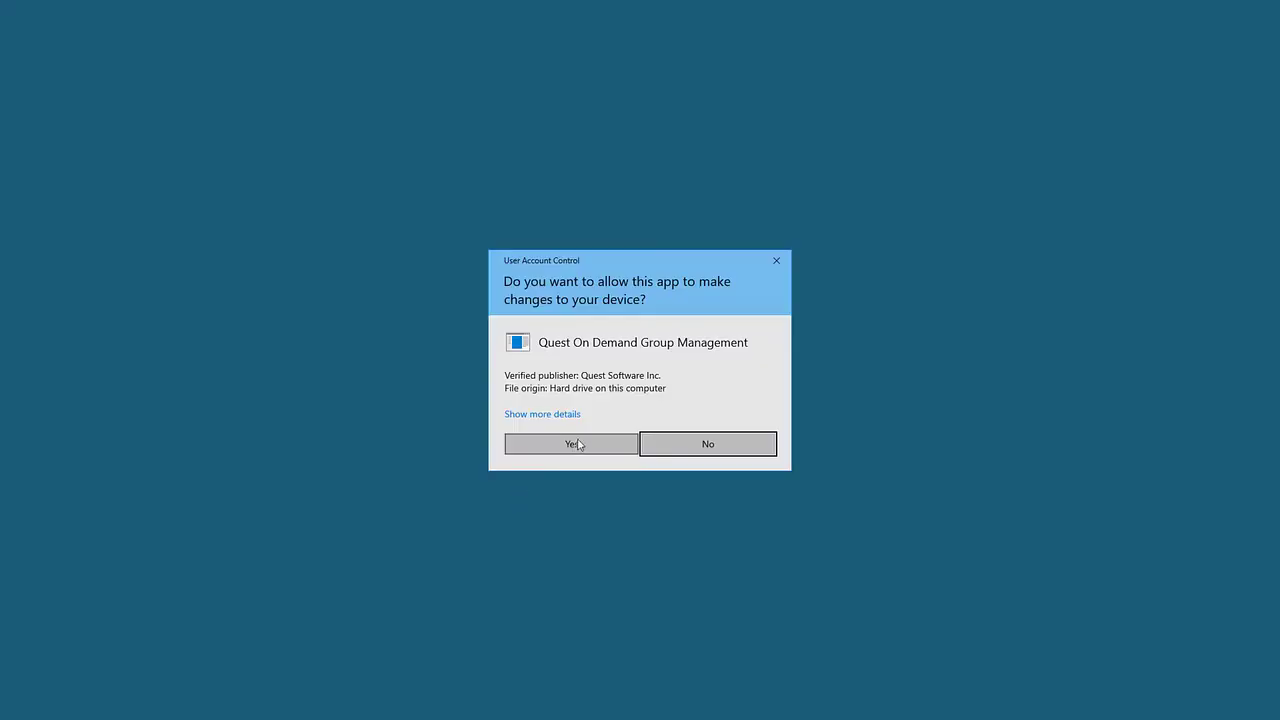
left_click(570, 444)
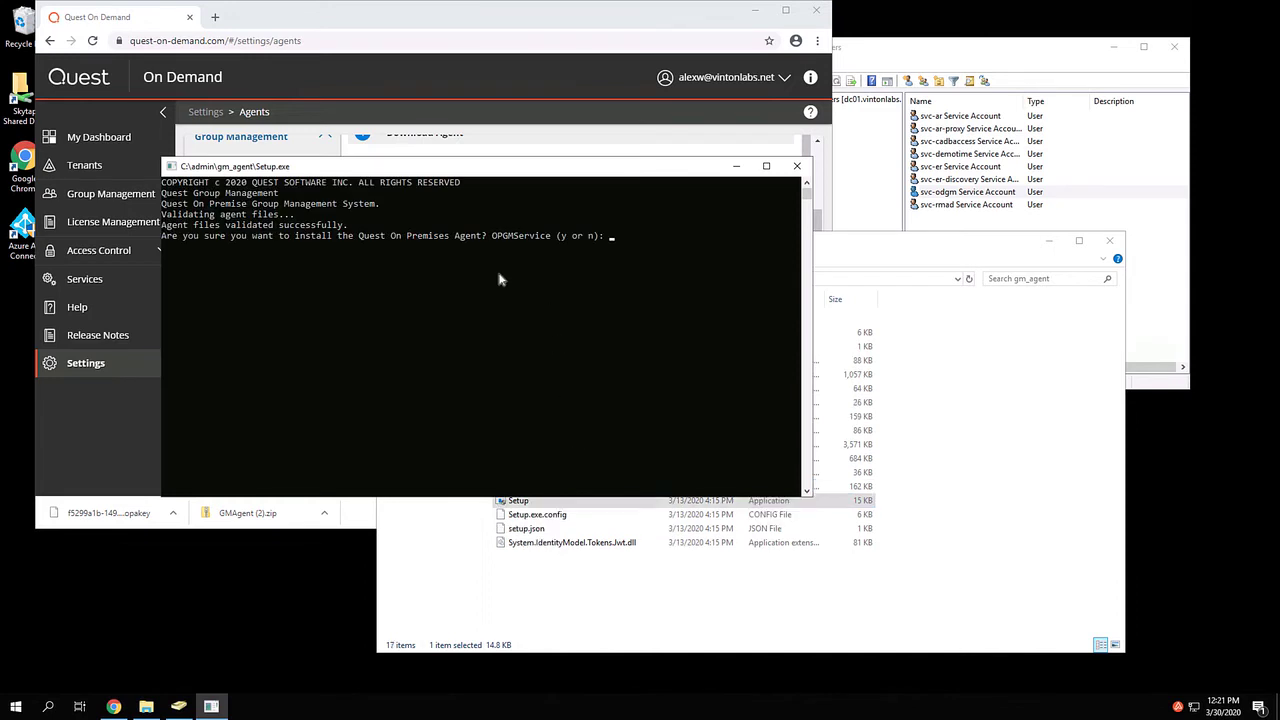
type("y")
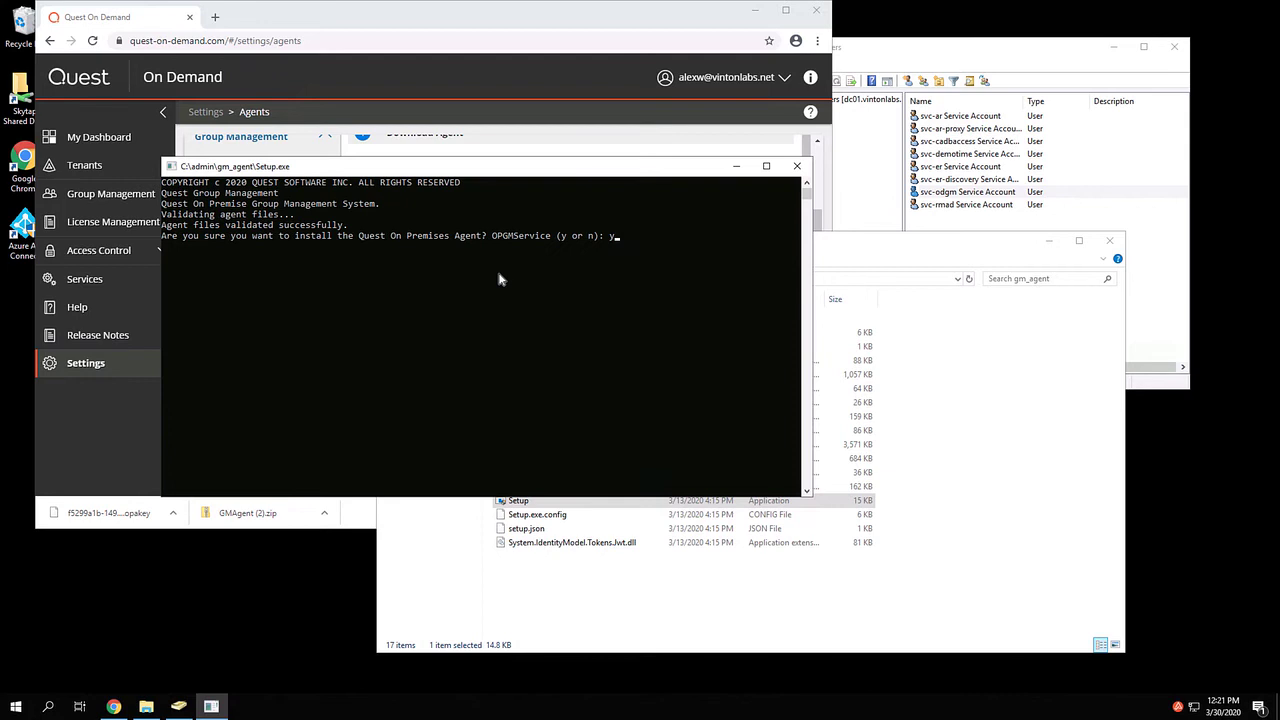
key("enter")
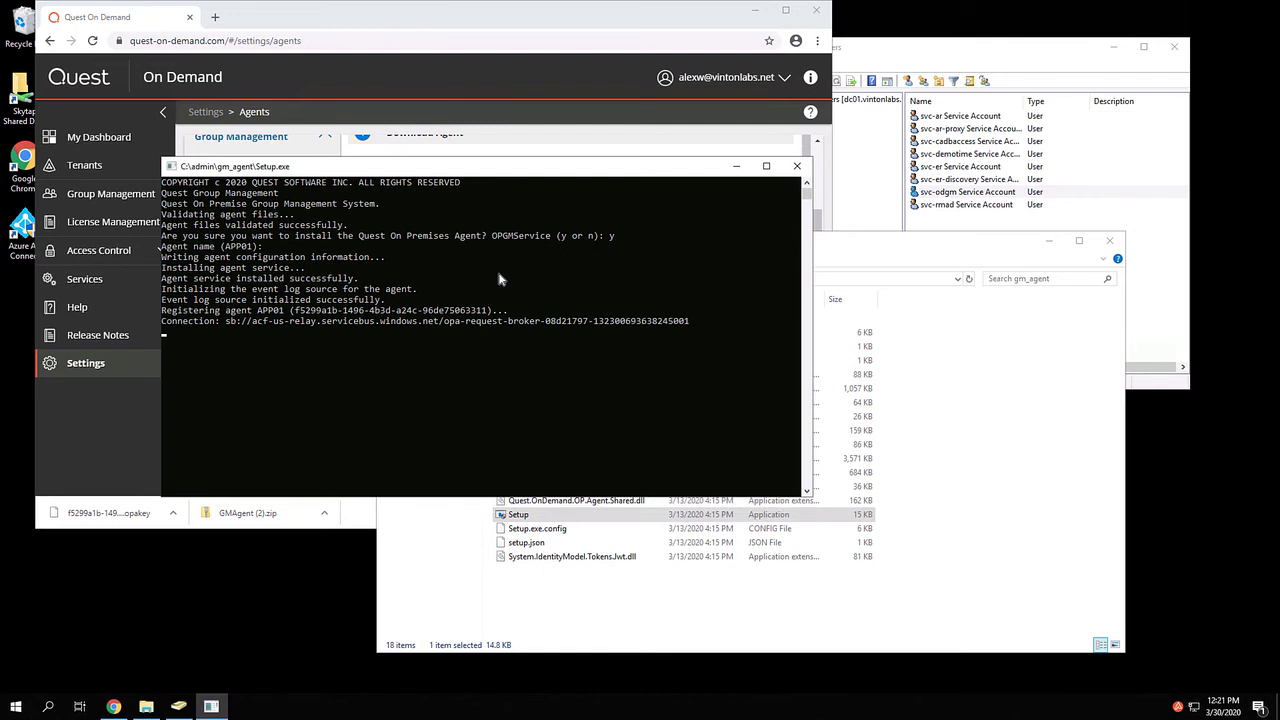
mouse_move(562, 252)
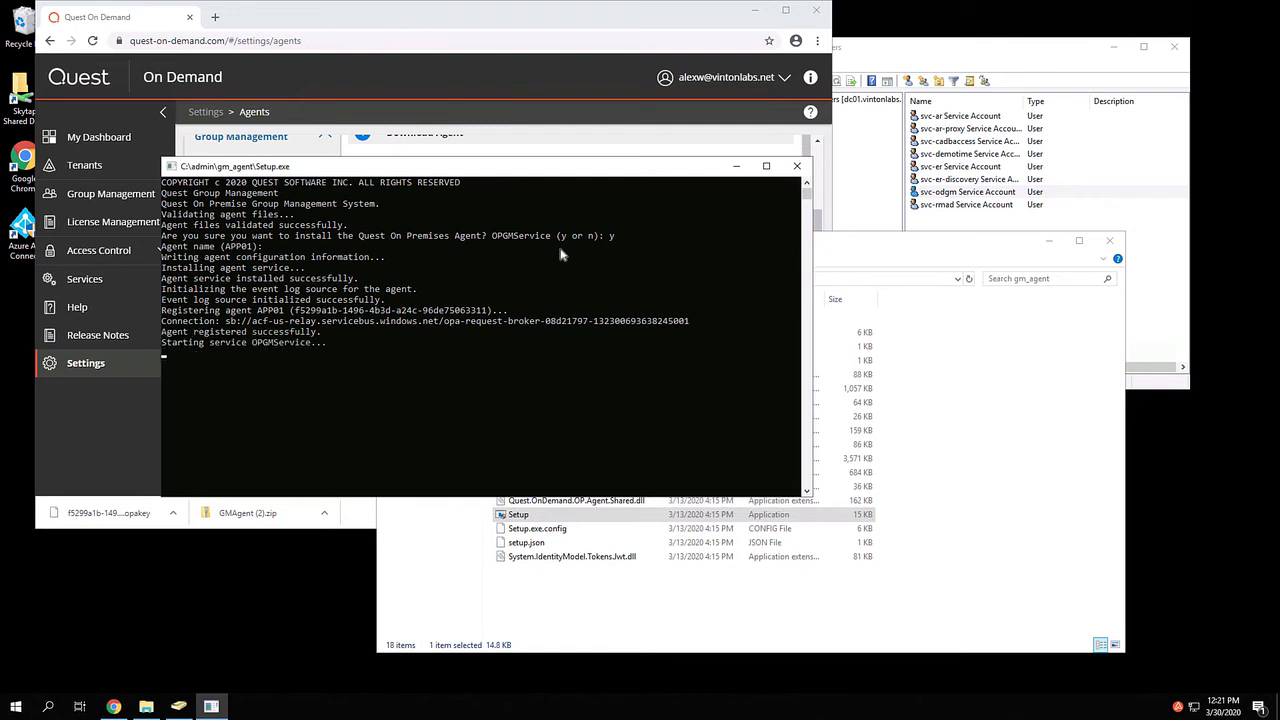
left_click(796, 164)
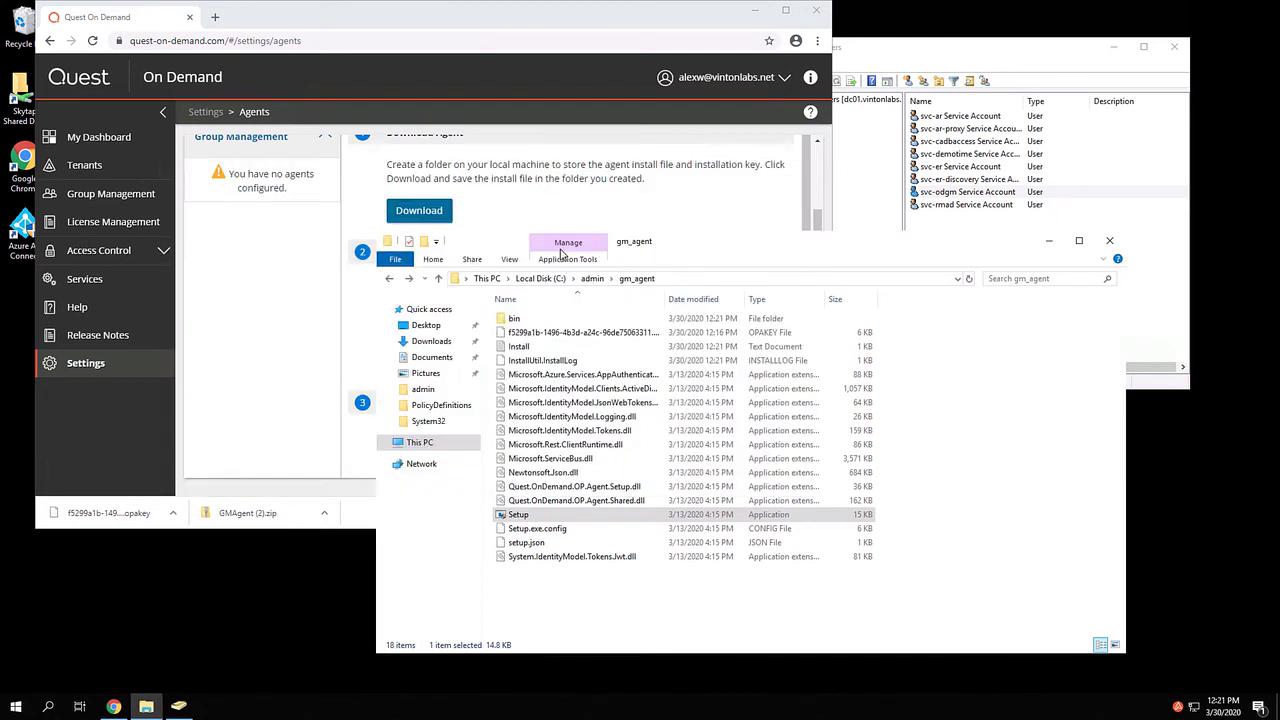
Refresh the Group Management agent list and view APP01's Agent Information, now online
left_click(518, 514)
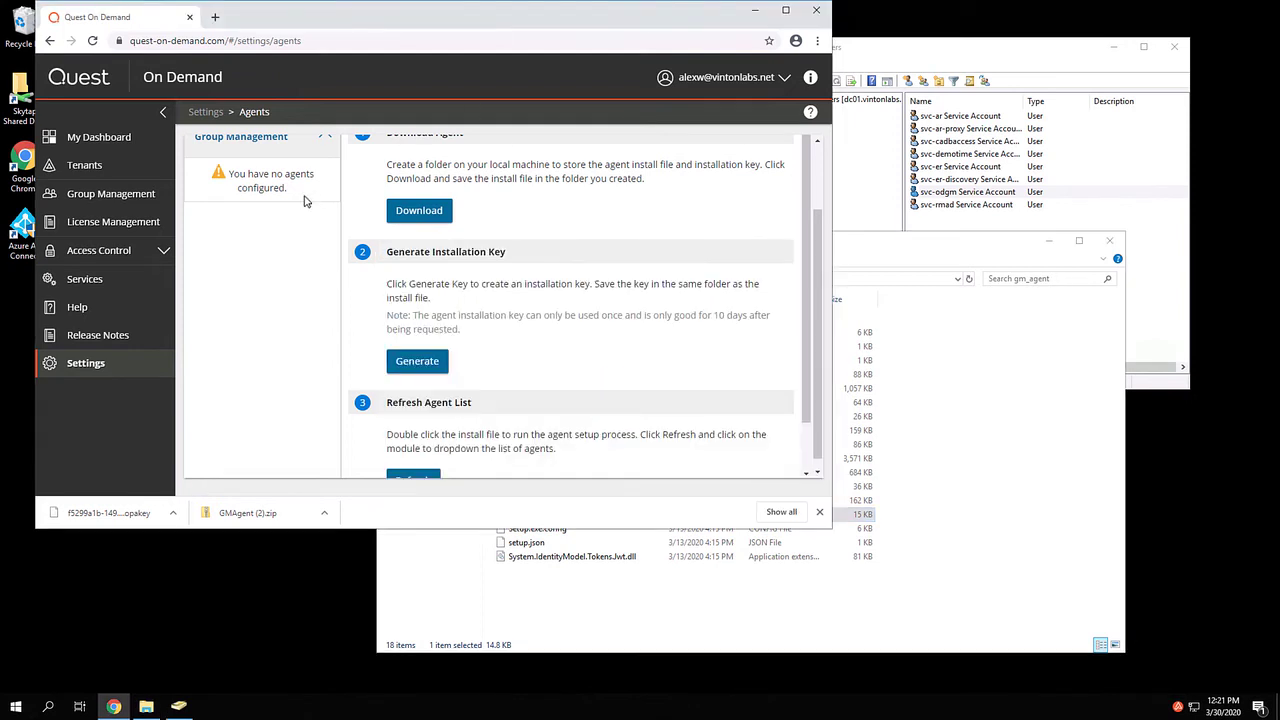
mouse_move(278, 224)
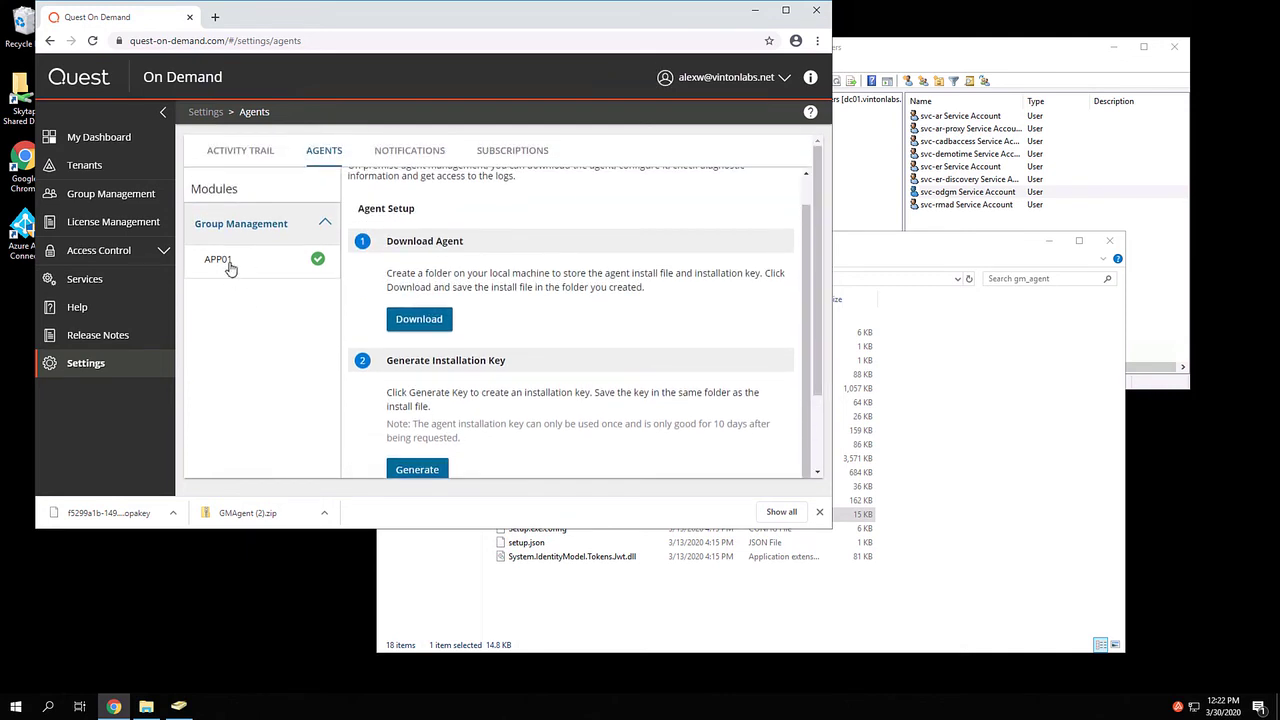
left_click(220, 260)
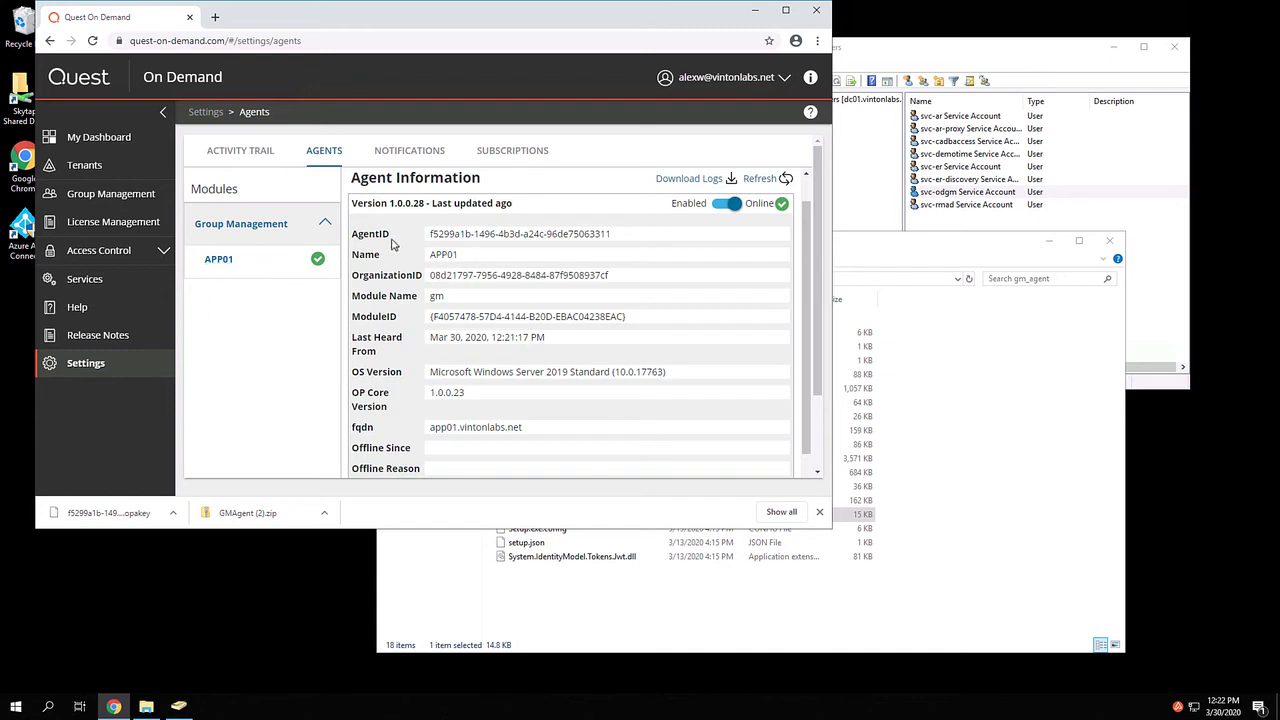
mouse_move(792, 336)
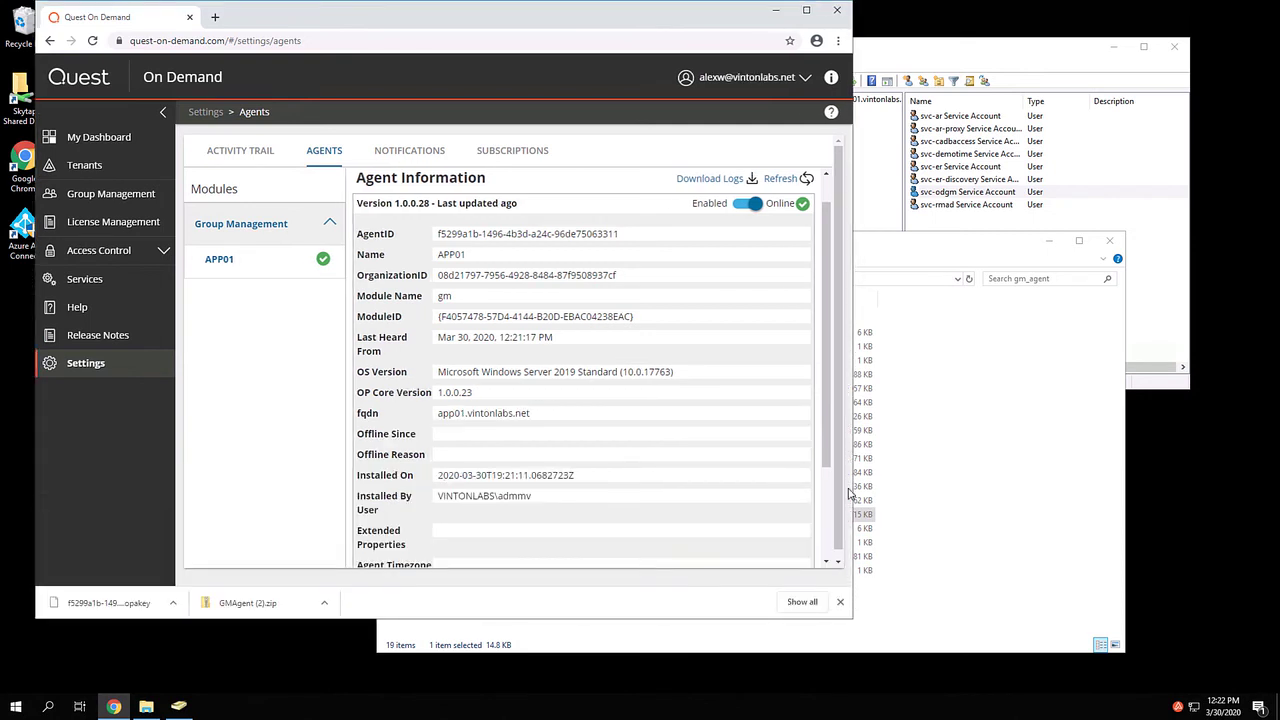
Add the vintonlabs.net domain under APP01's Domains section
scroll("down", 3)
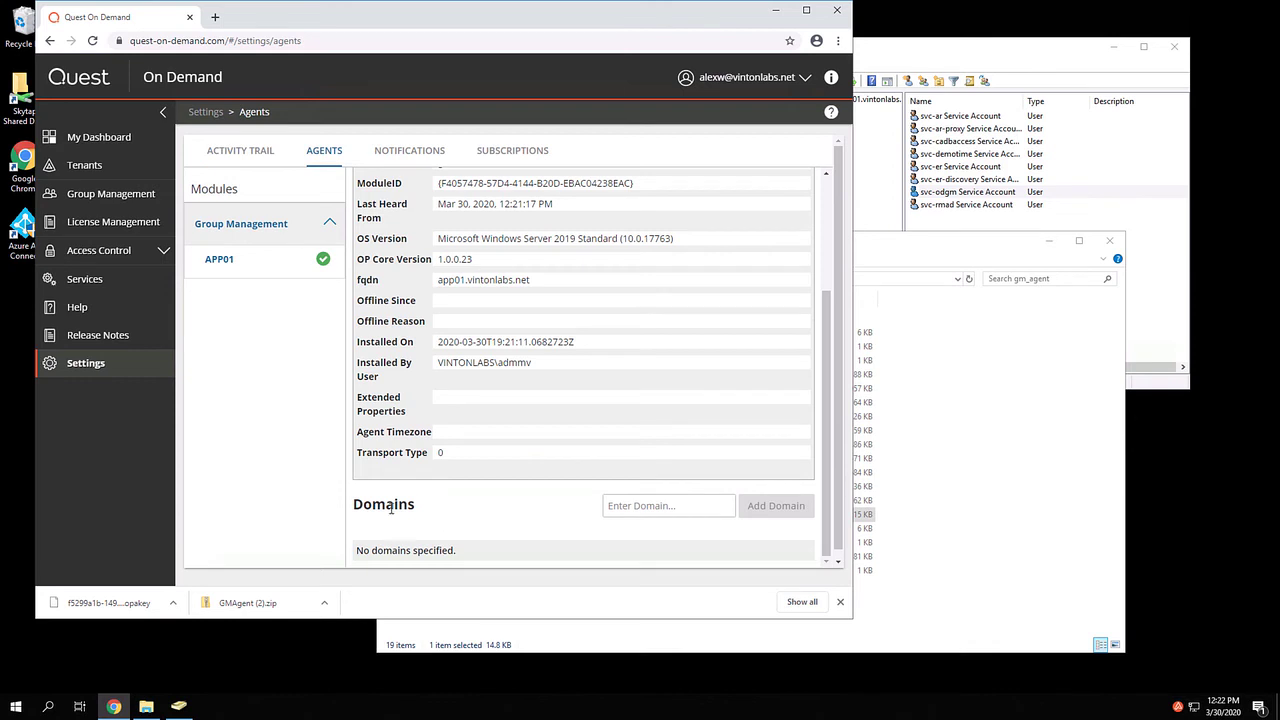
mouse_move(432, 556)
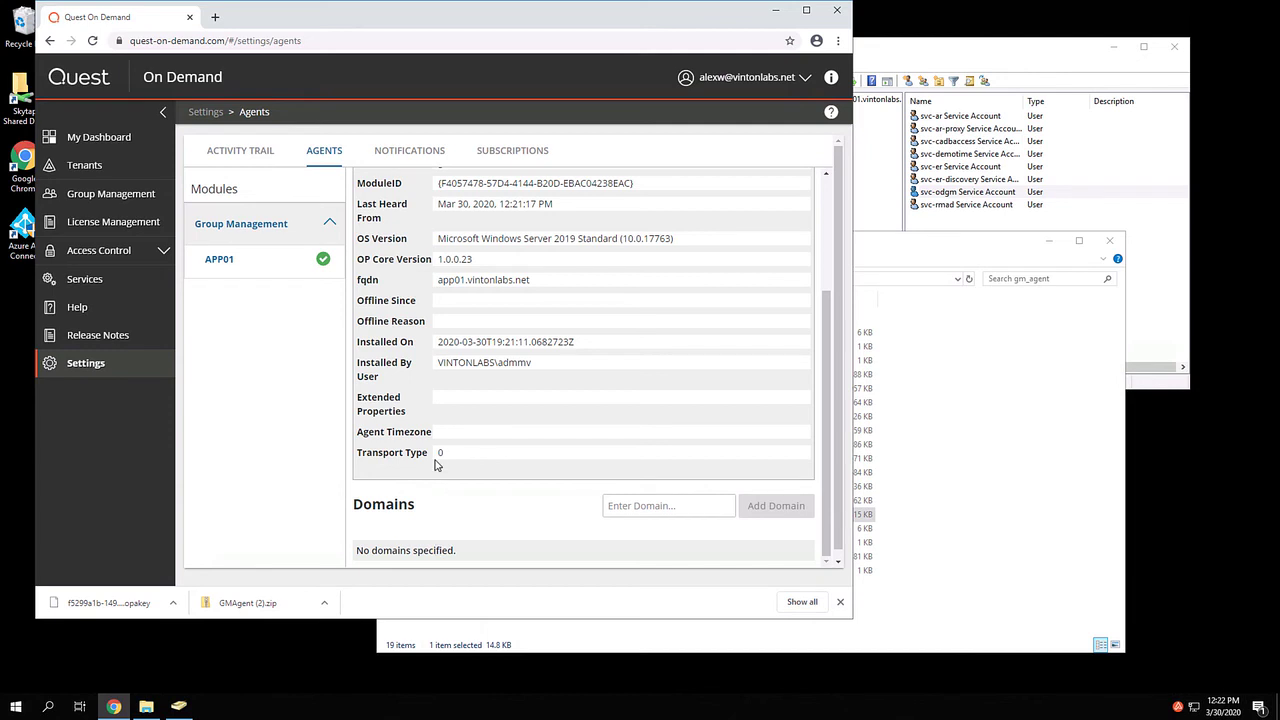
left_click(668, 504)
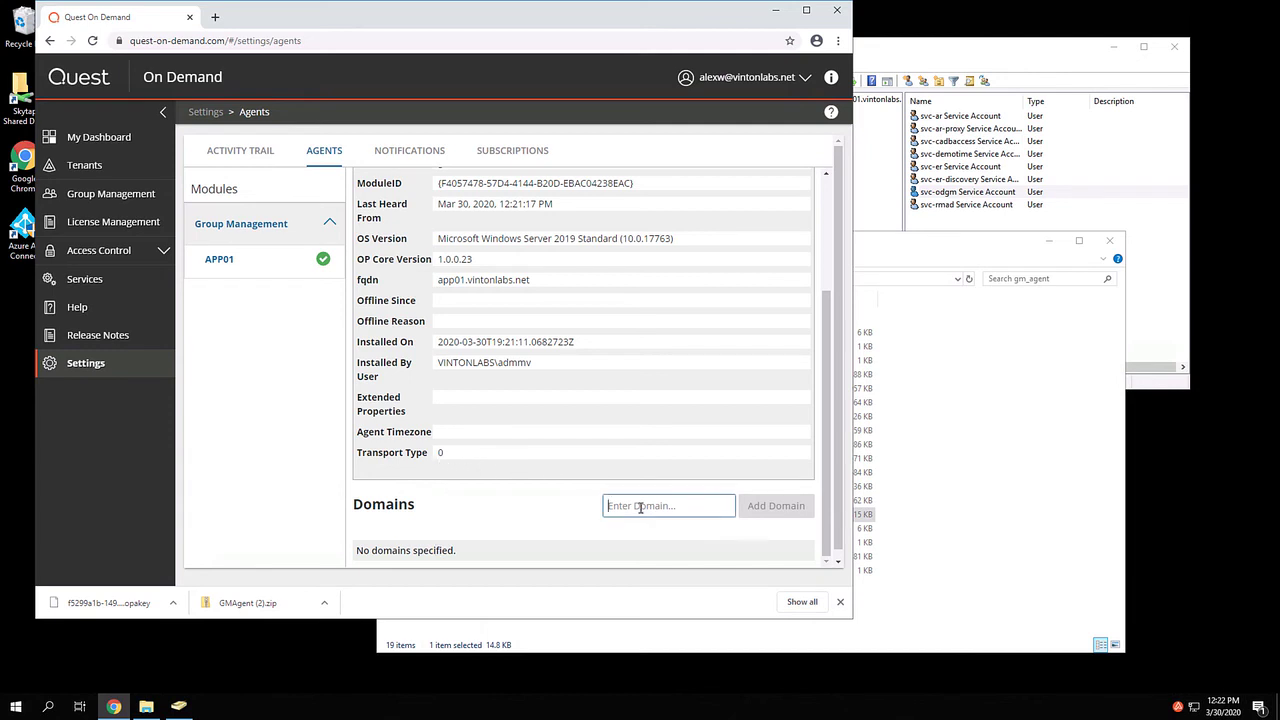
type("vintonlabs.net")
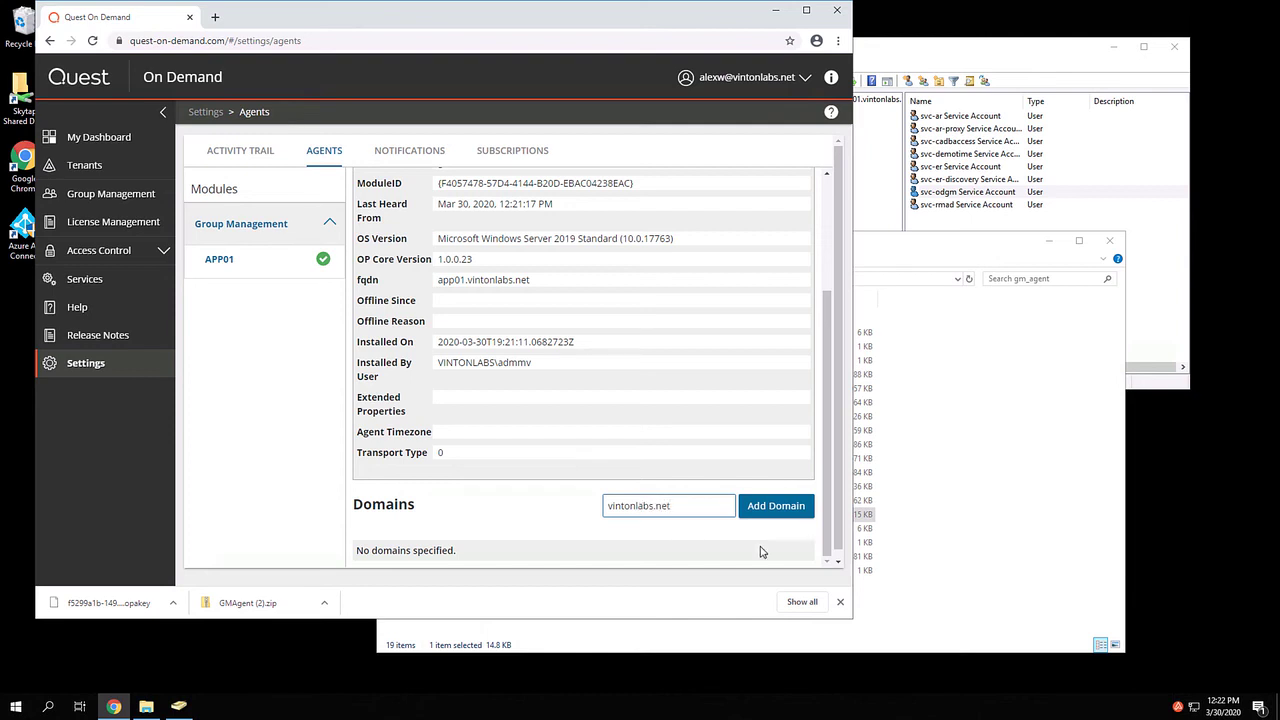
left_click(776, 504)
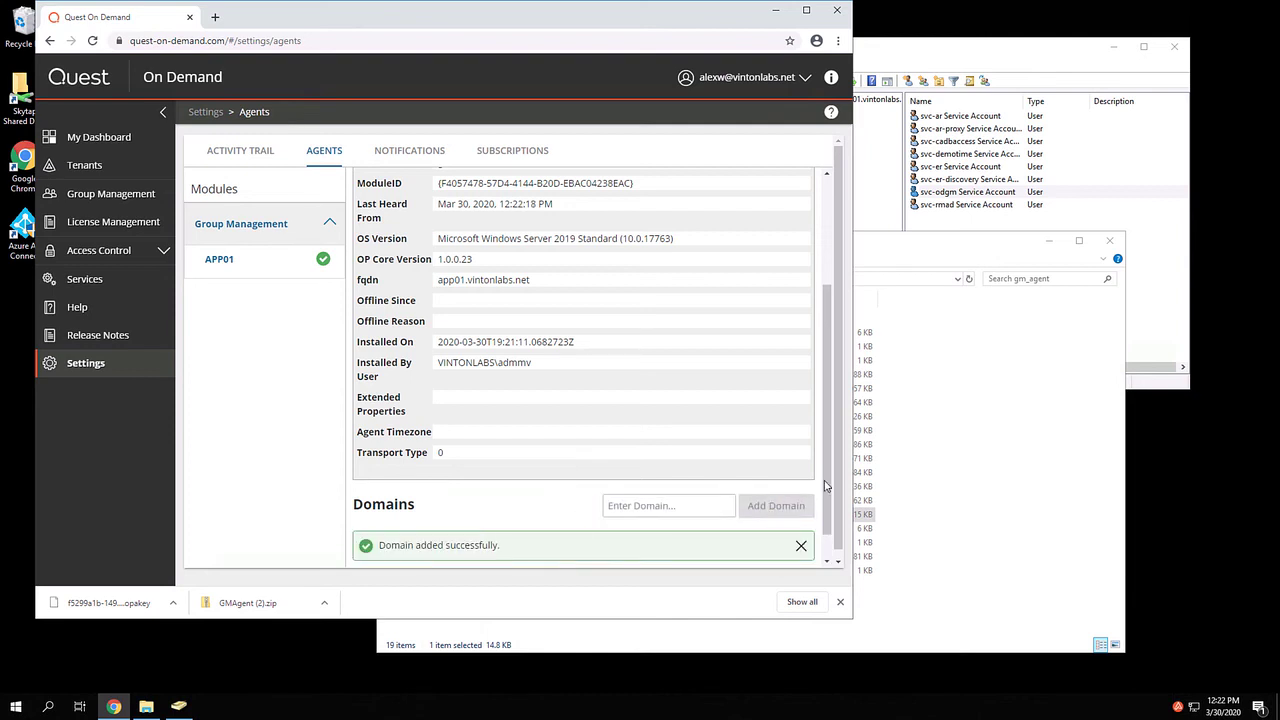
scroll("down", 3)
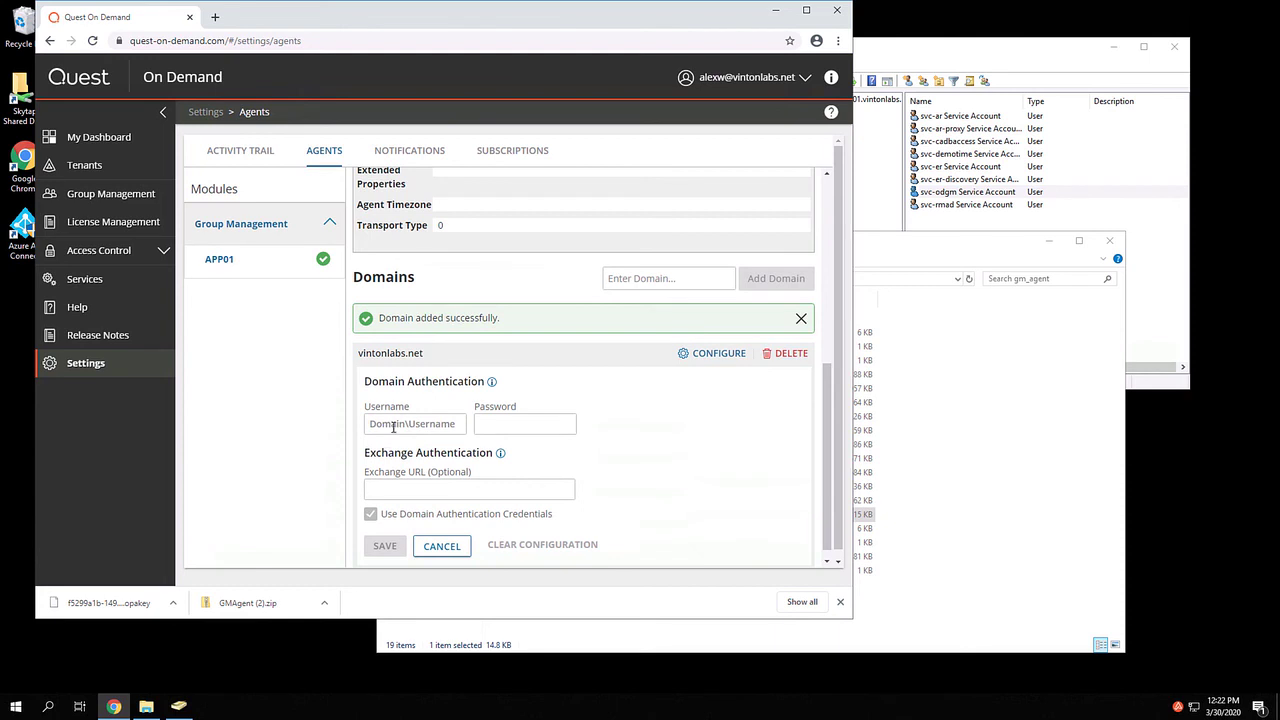
Enter the vintonlabs svc- service account username and password and save them as domain credentials
type("vintonlabs\\")
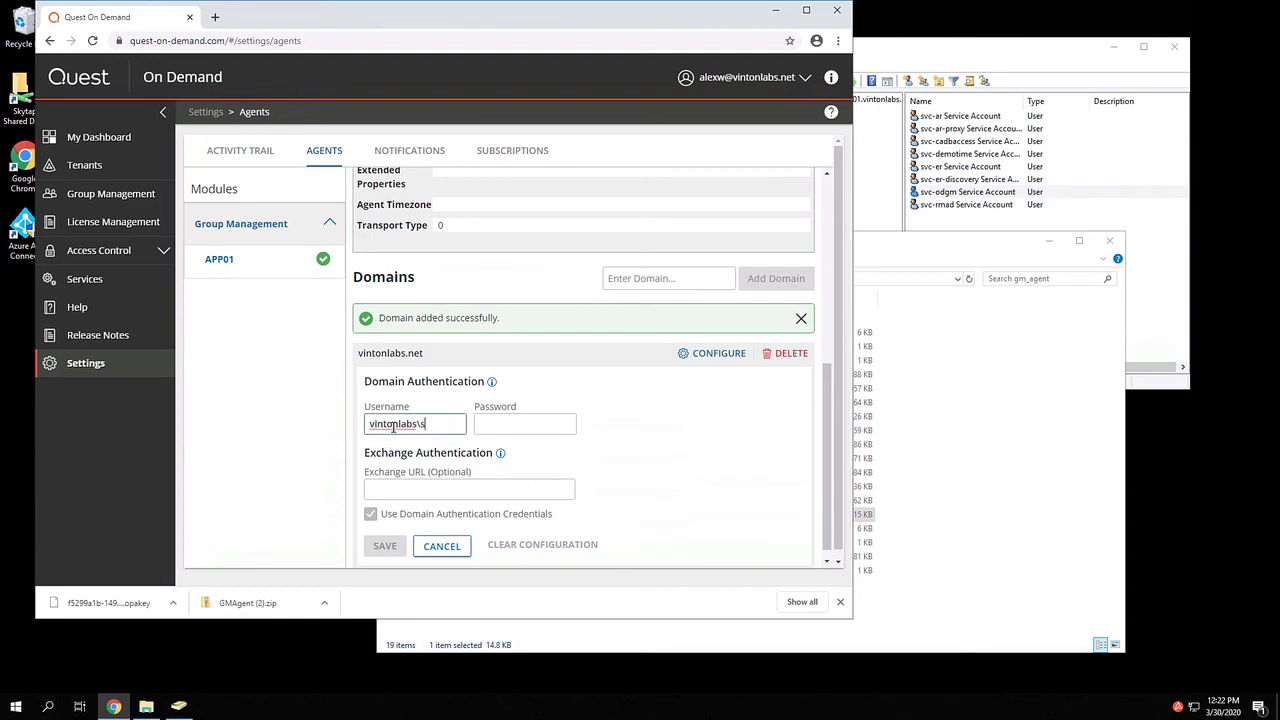
type("svc-odgm")
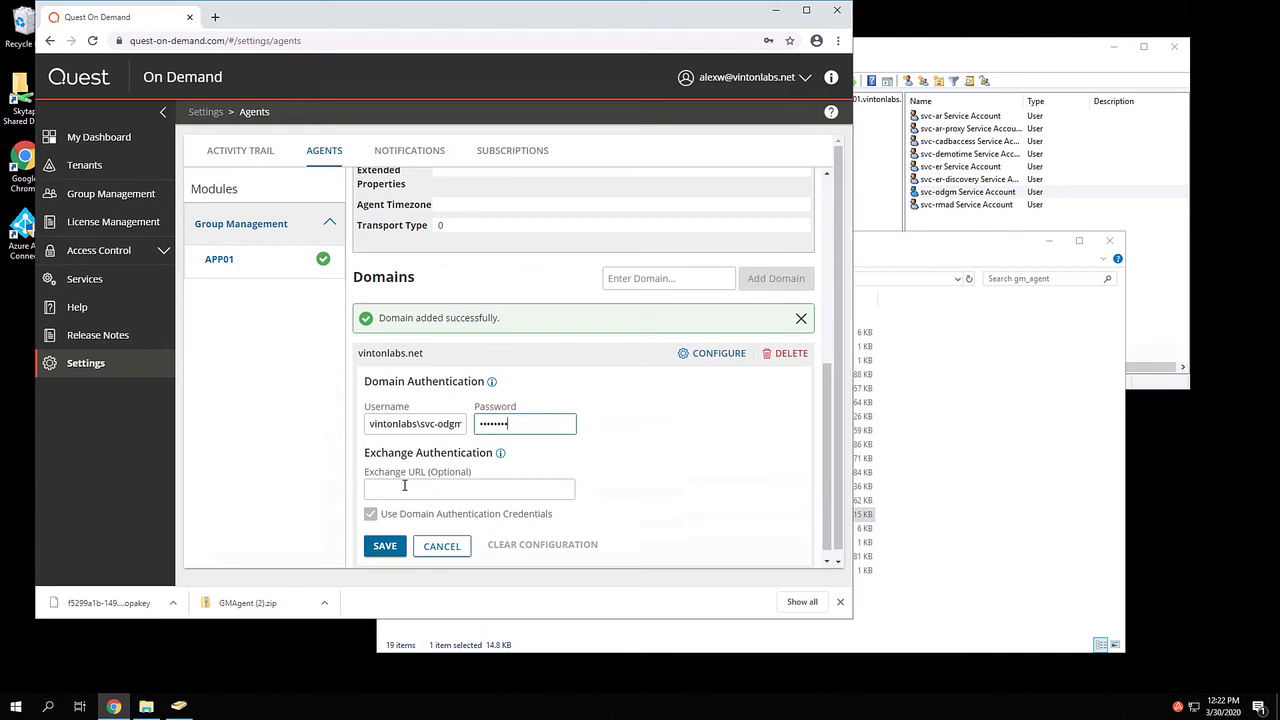
mouse_move(388, 482)
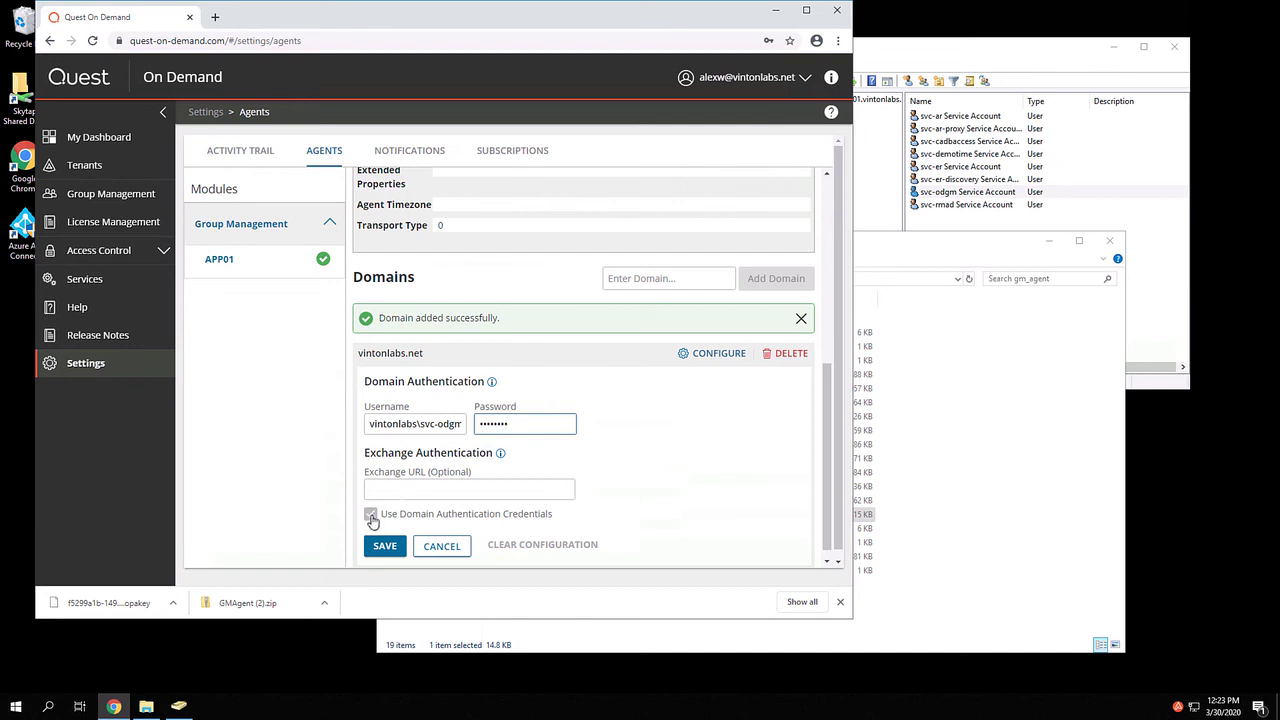
left_click(372, 512)
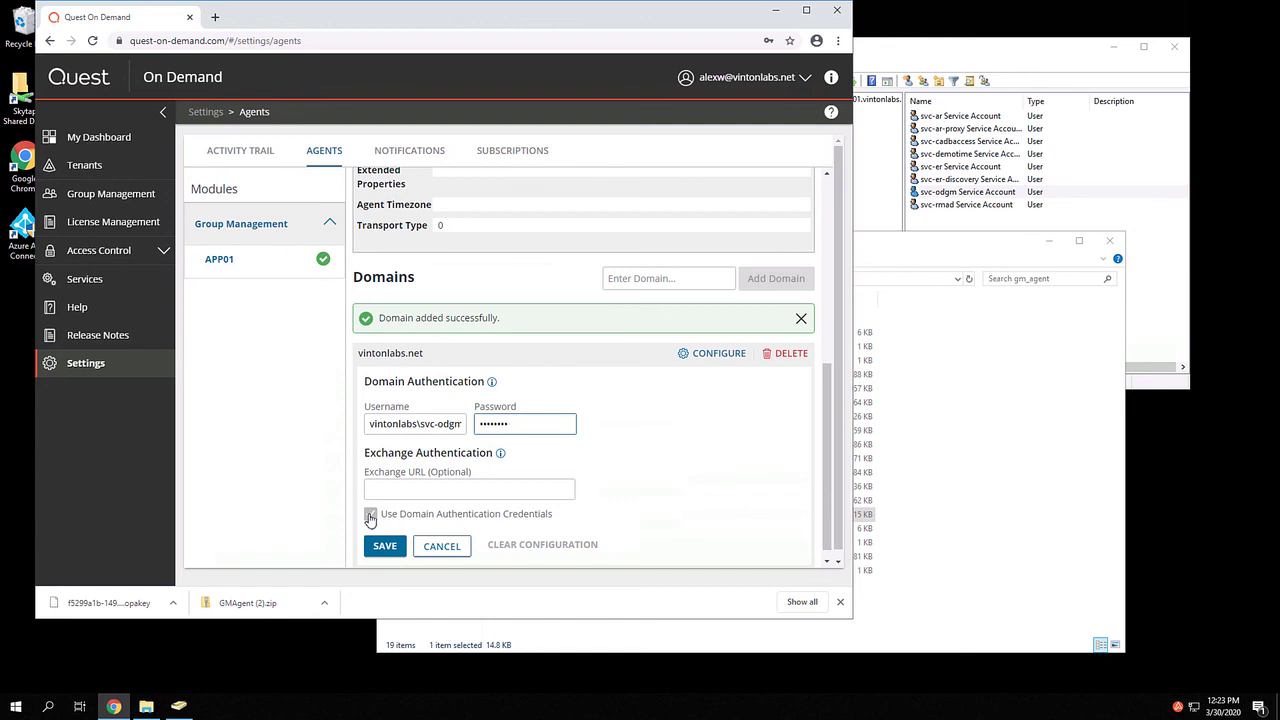
left_click(370, 512)
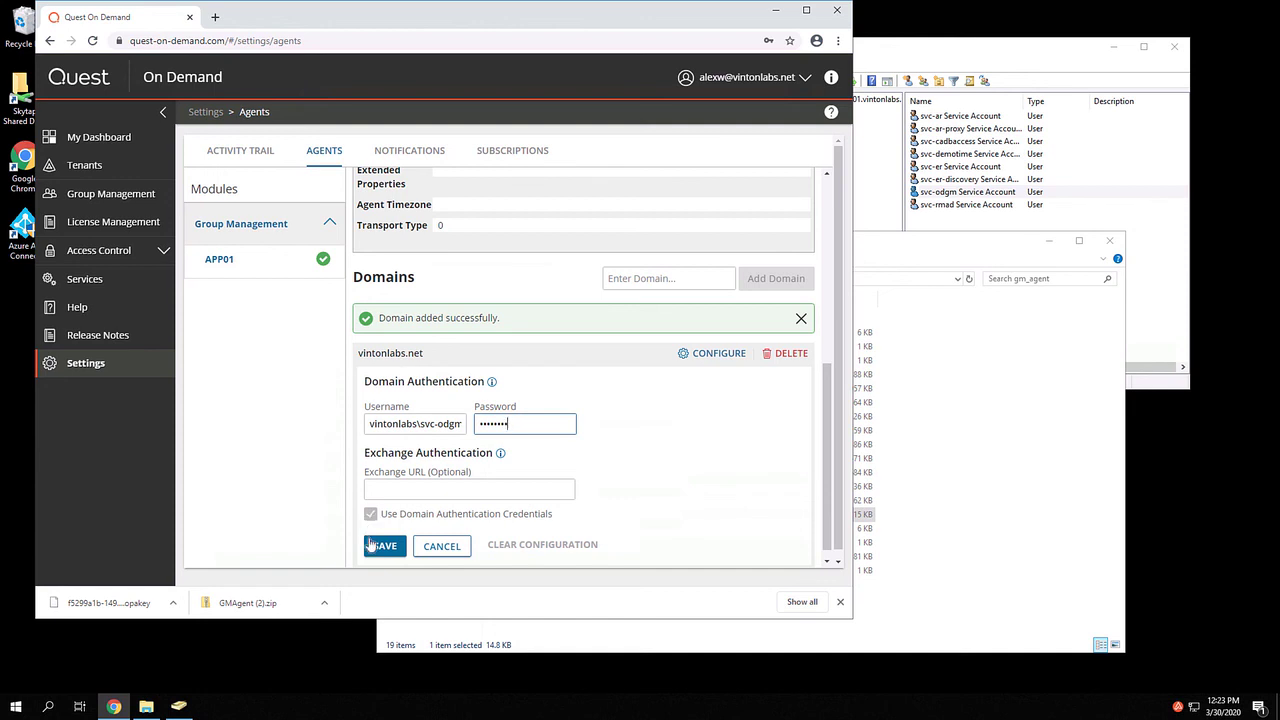
left_click(384, 544)
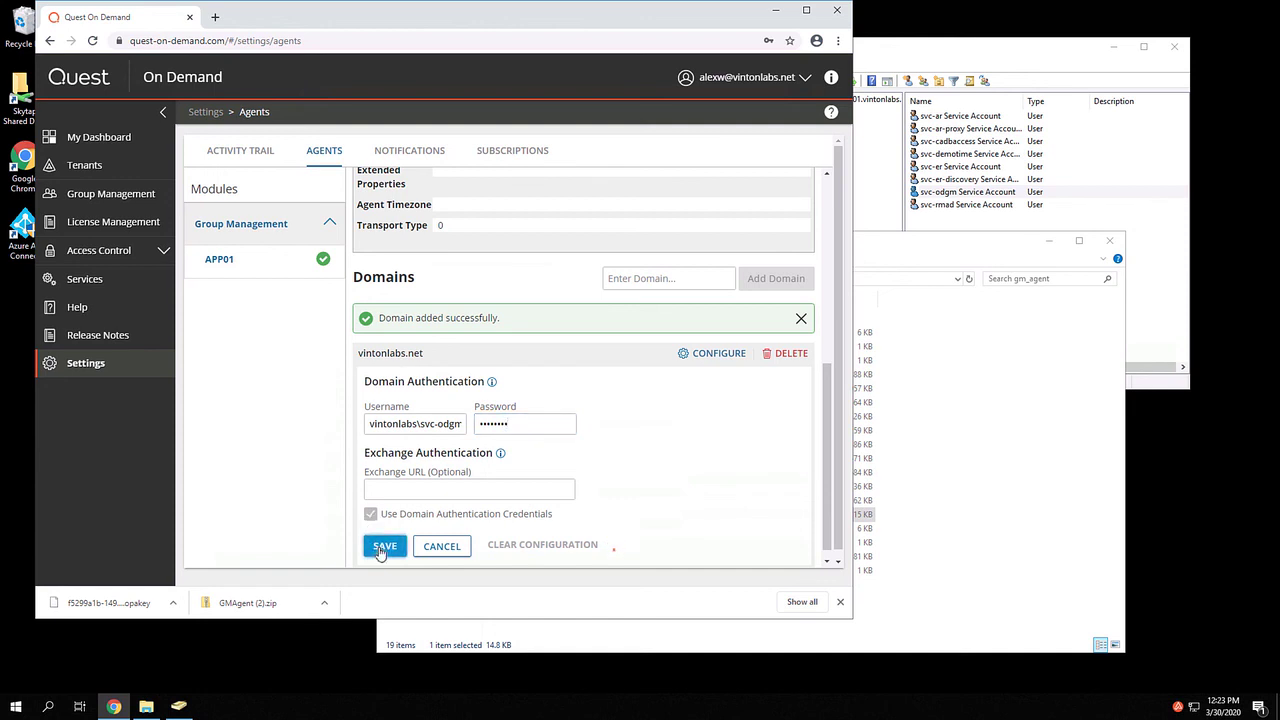
left_click(384, 544)
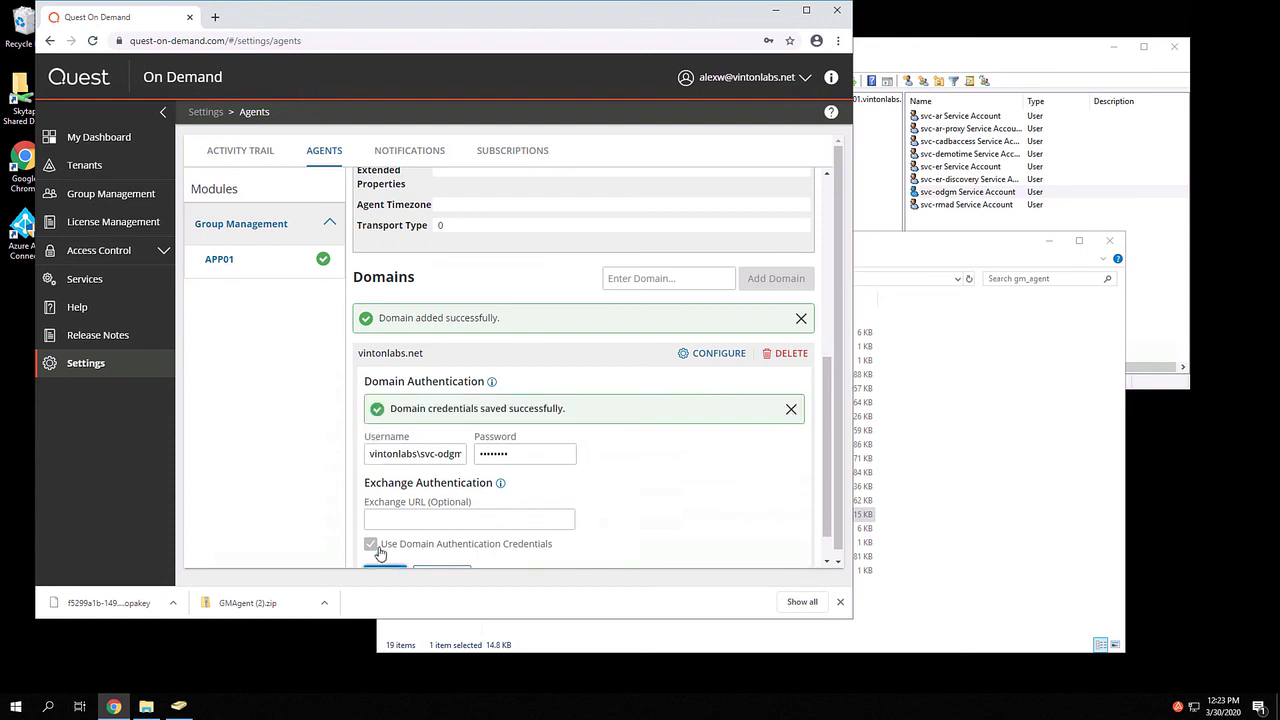
mouse_move(908, 506)
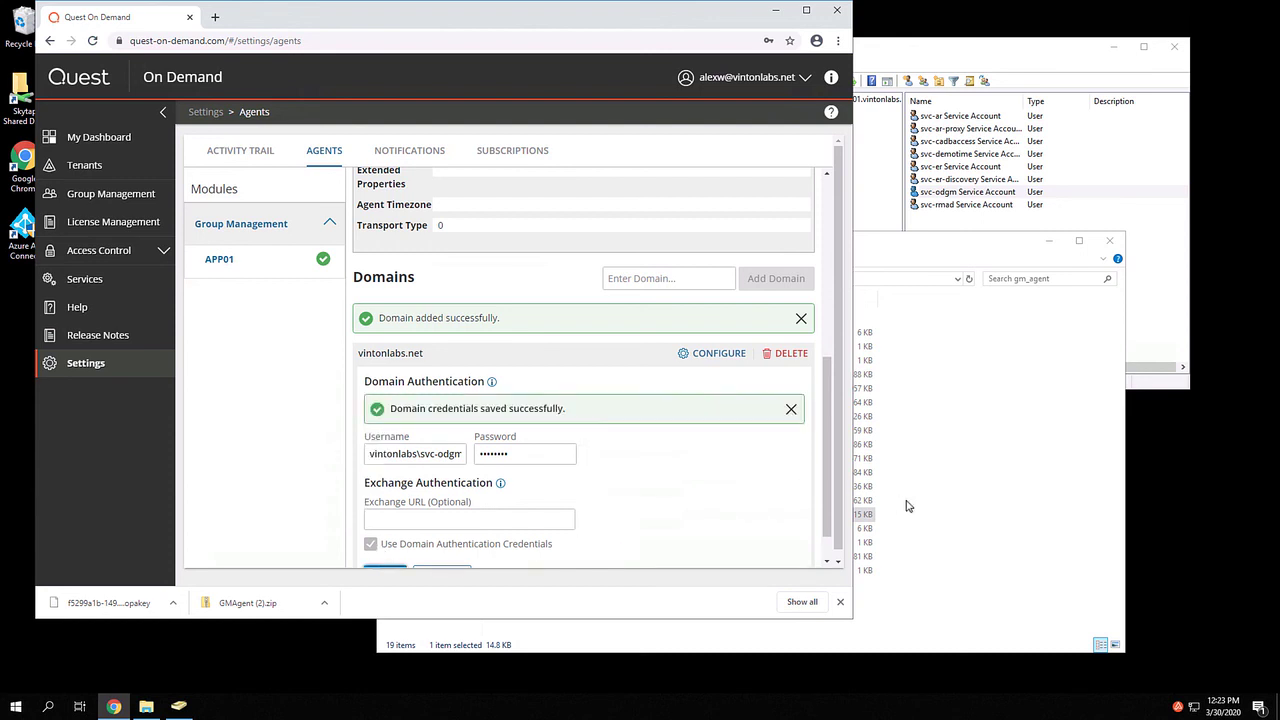